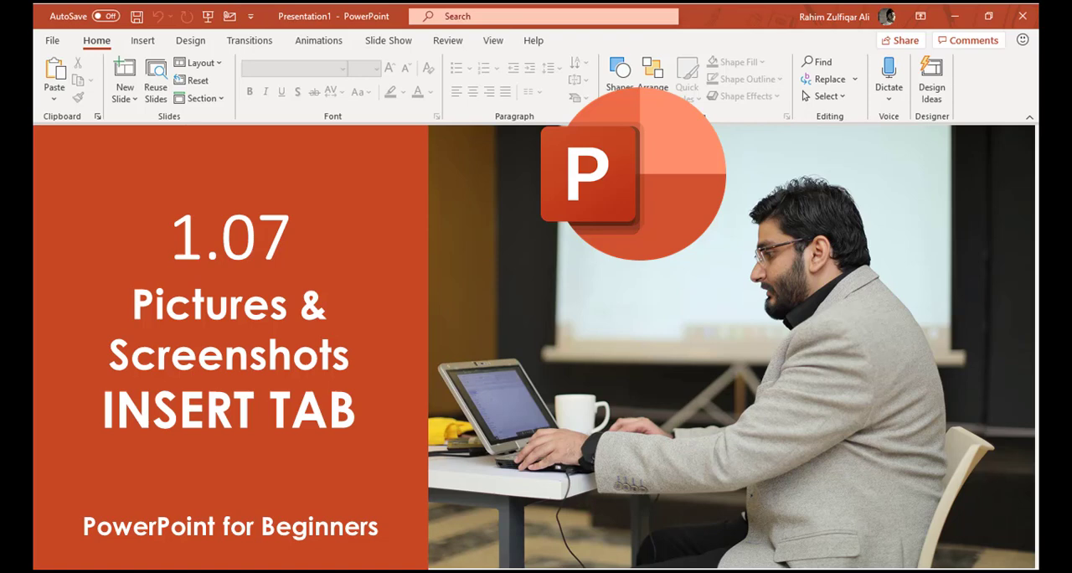
- Deselect the photo and show the Pictures source list: This Device, Stock Images, Online Pictures
left_click(117, 38)
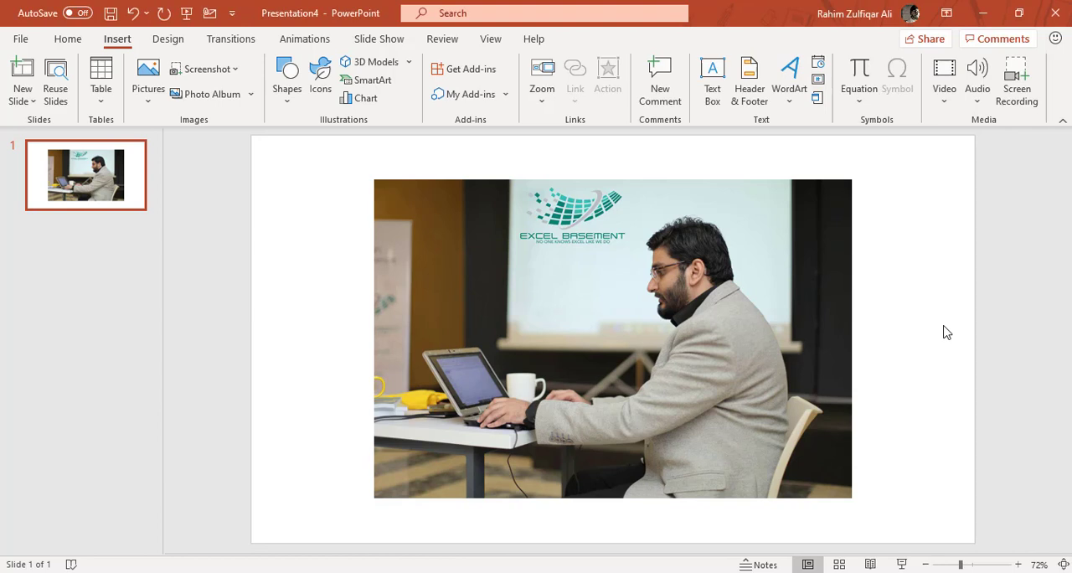
mouse_move(361, 264)
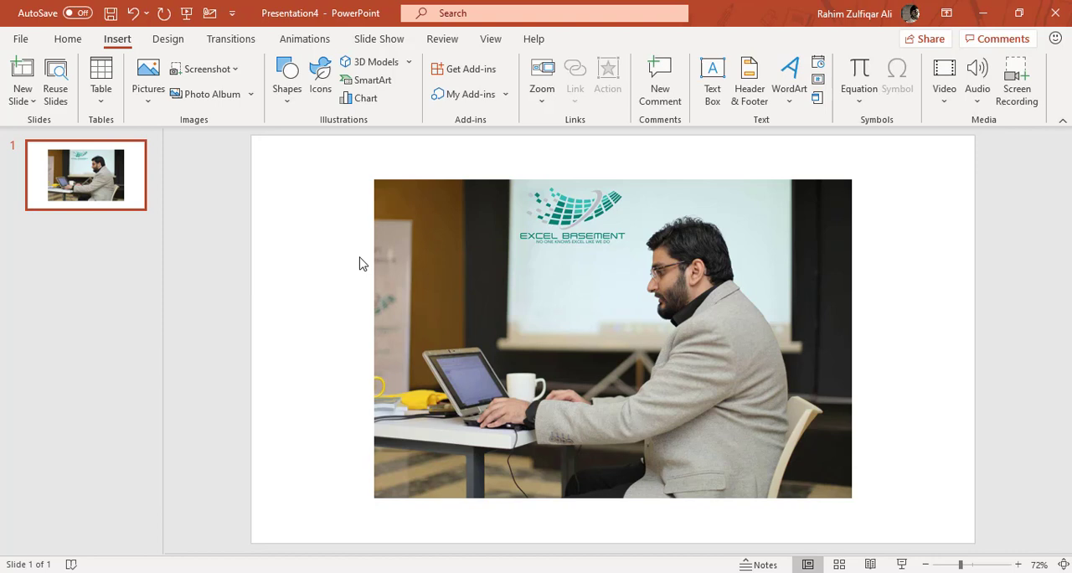
mouse_move(398, 171)
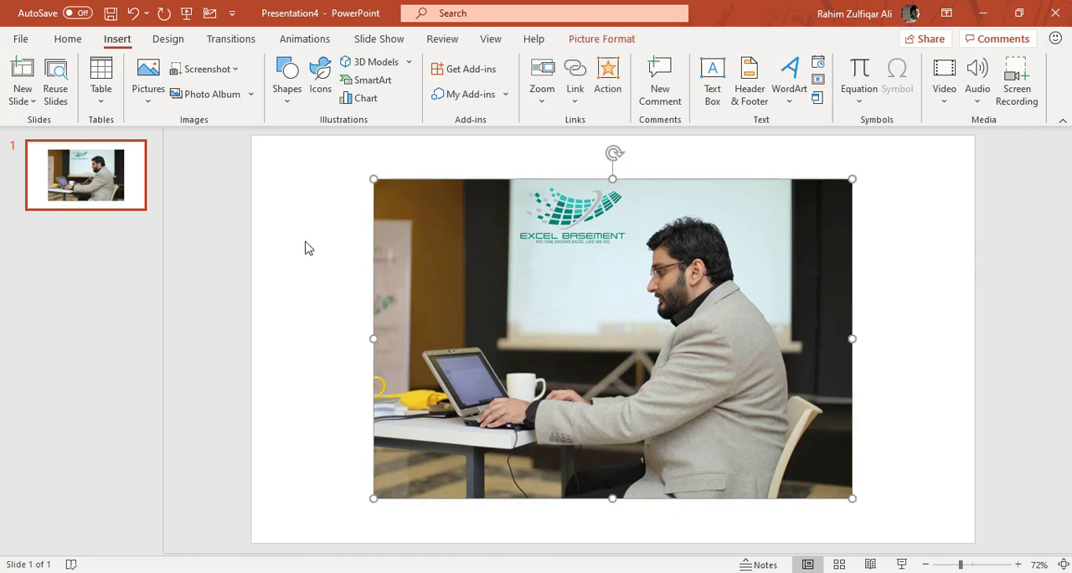
left_click(304, 195)
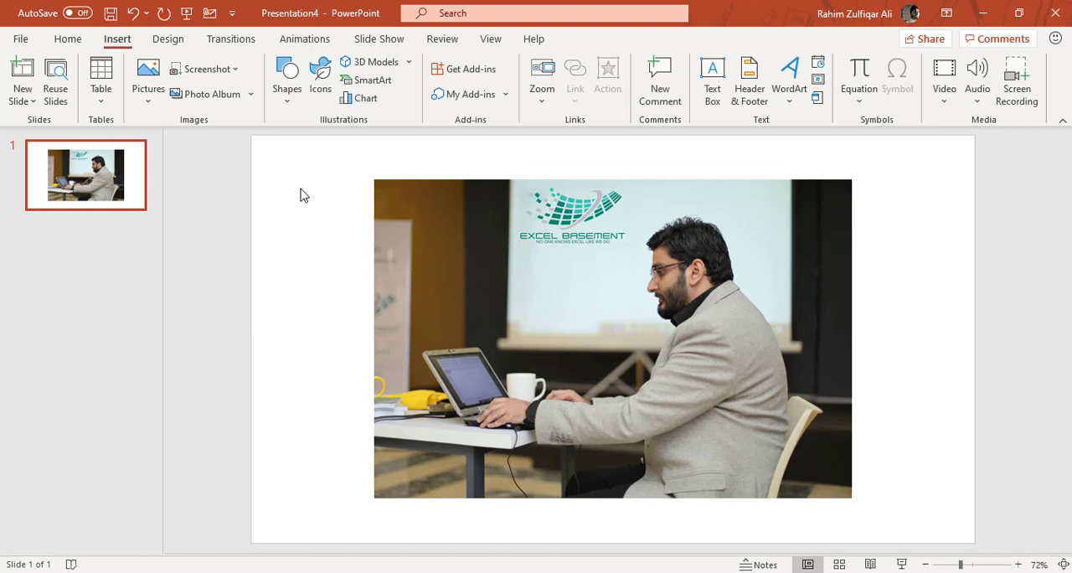
mouse_move(117, 39)
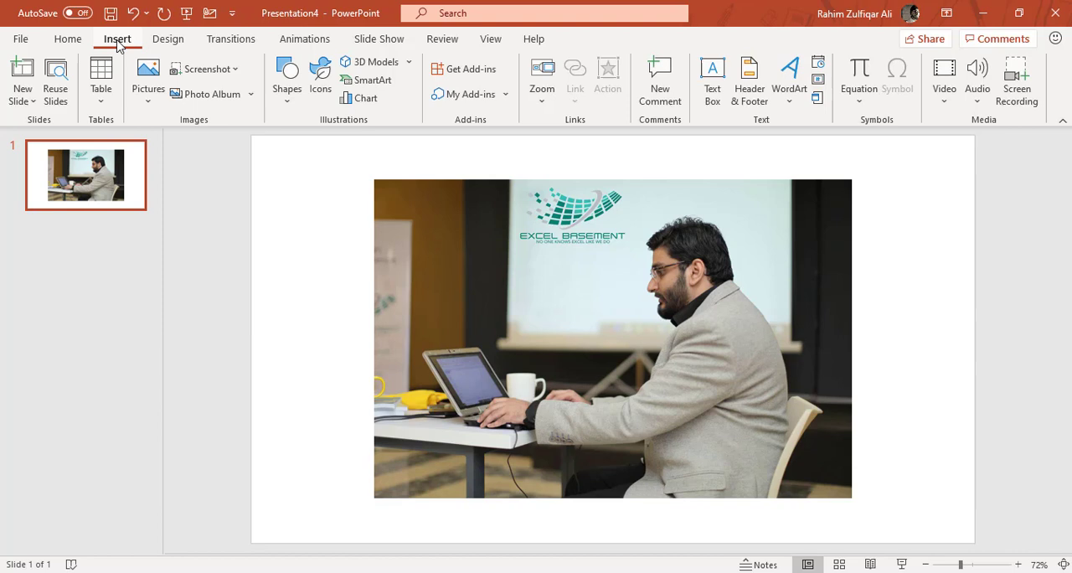
mouse_move(183, 128)
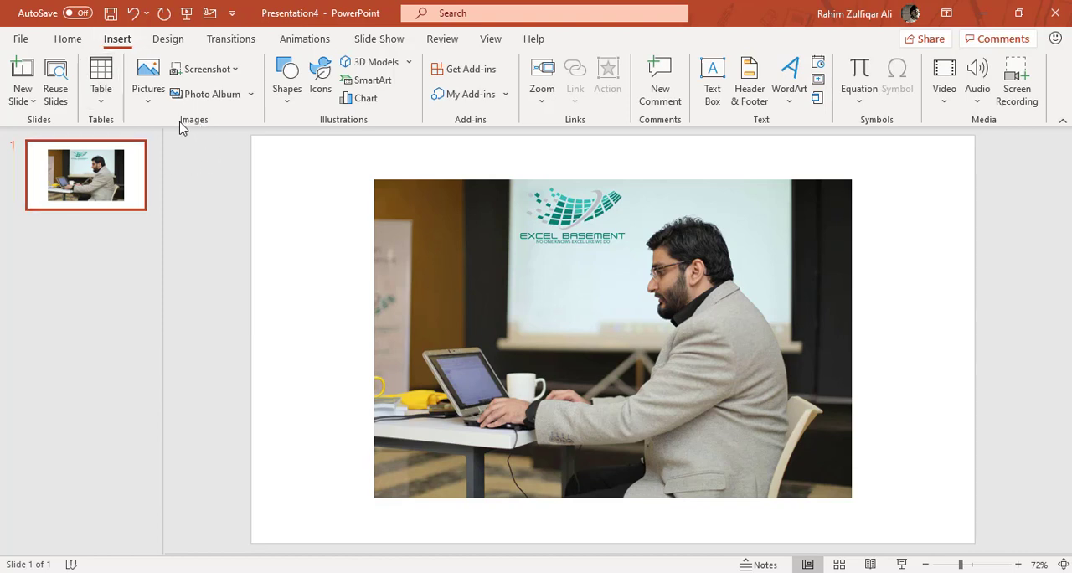
mouse_move(197, 128)
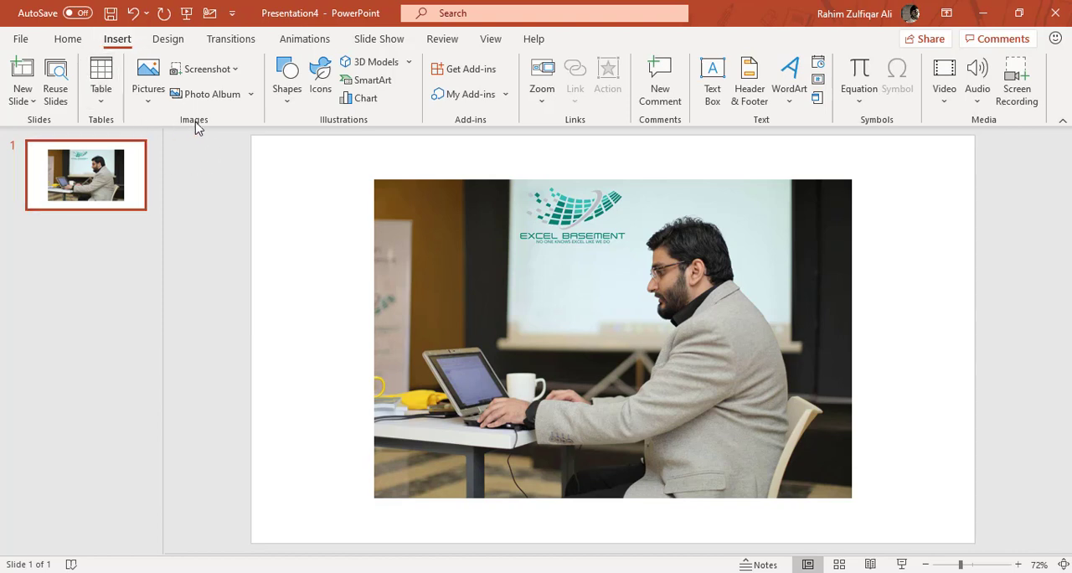
mouse_move(155, 121)
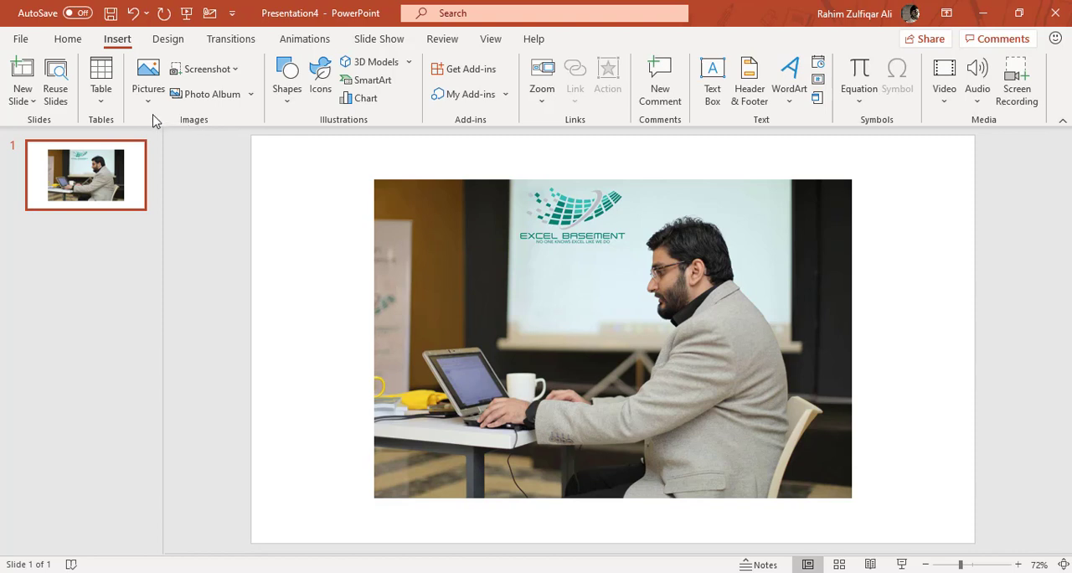
left_click(148, 88)
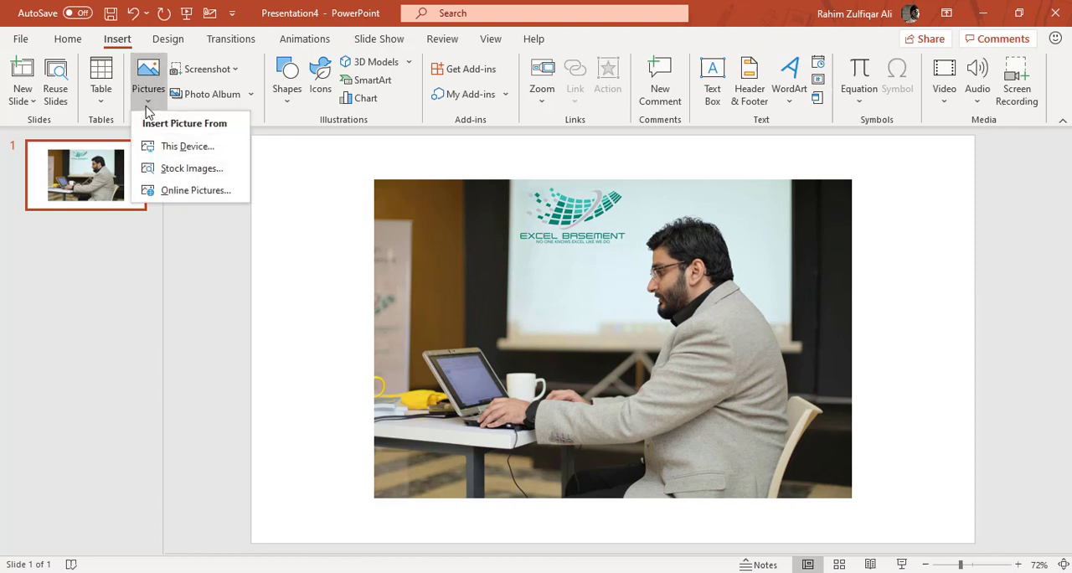
mouse_move(199, 77)
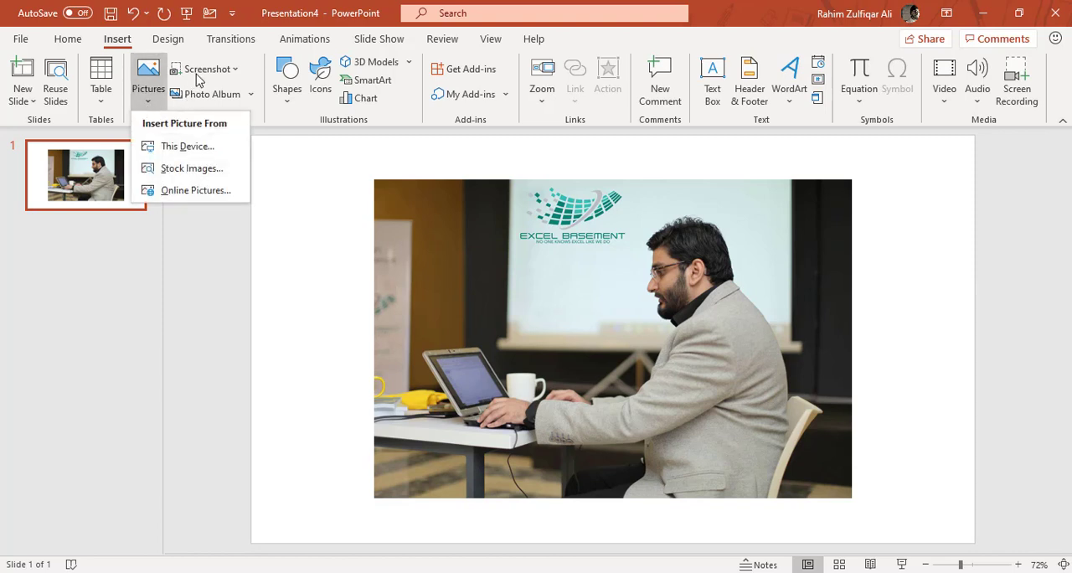
mouse_move(216, 101)
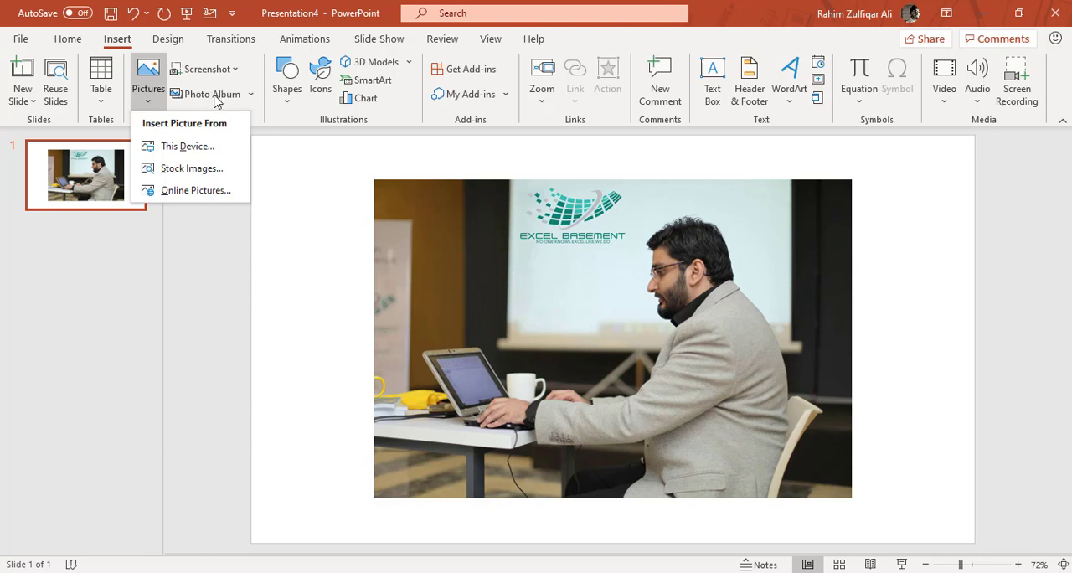
mouse_move(190, 132)
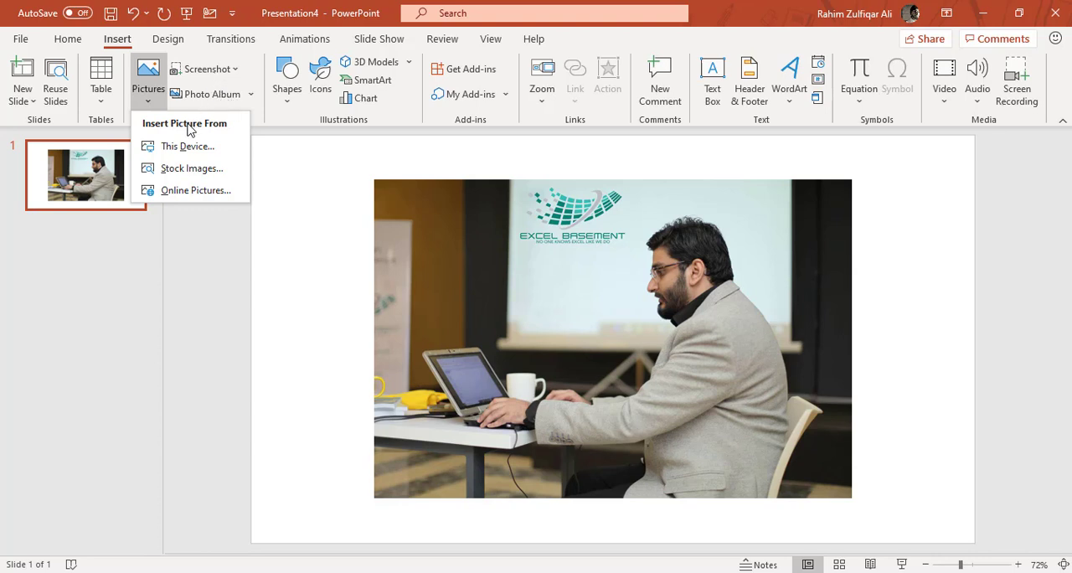
mouse_move(188, 146)
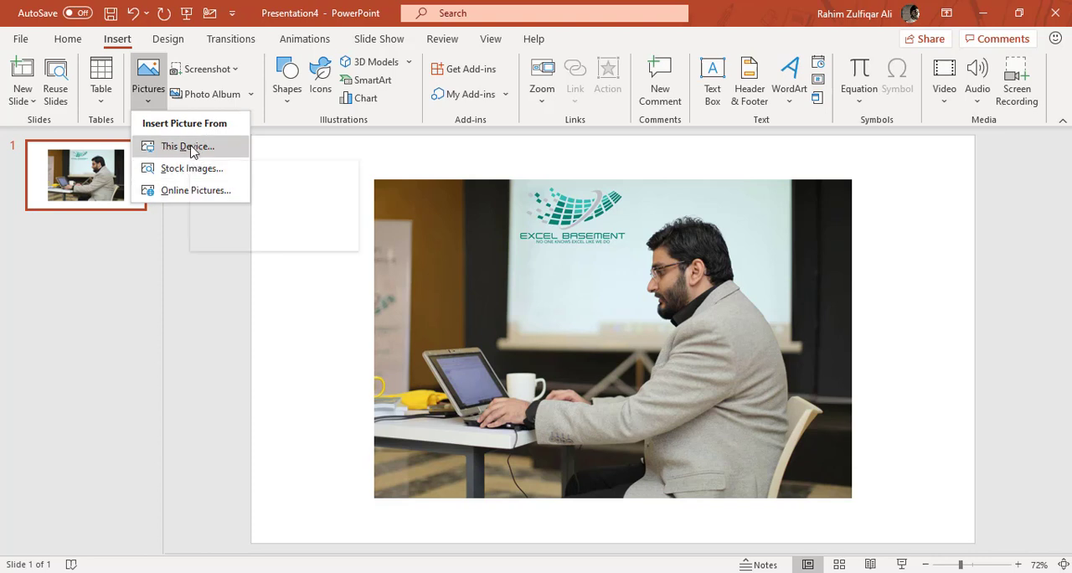
mouse_move(187, 146)
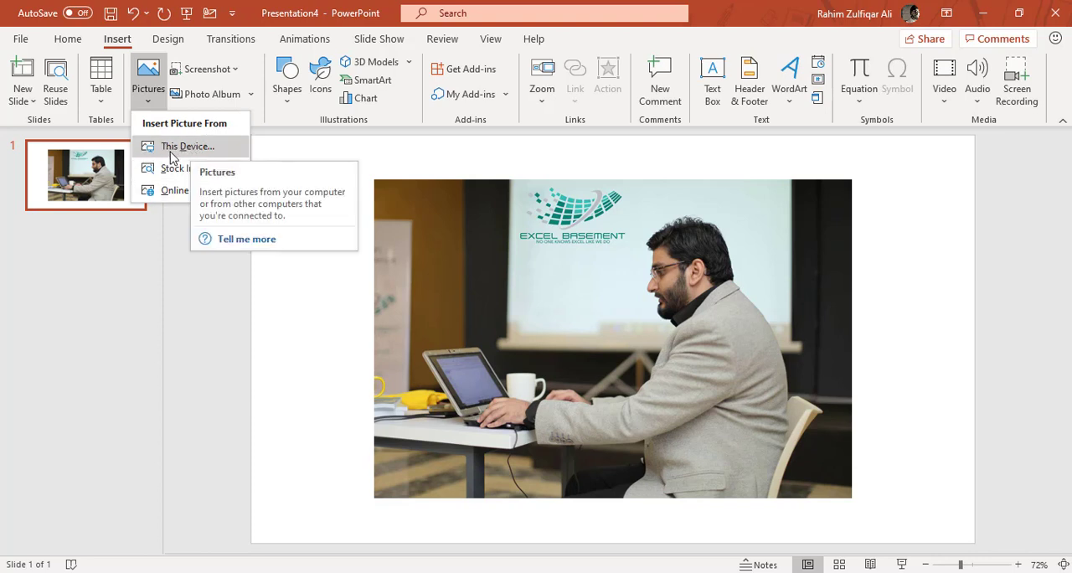
mouse_move(191, 168)
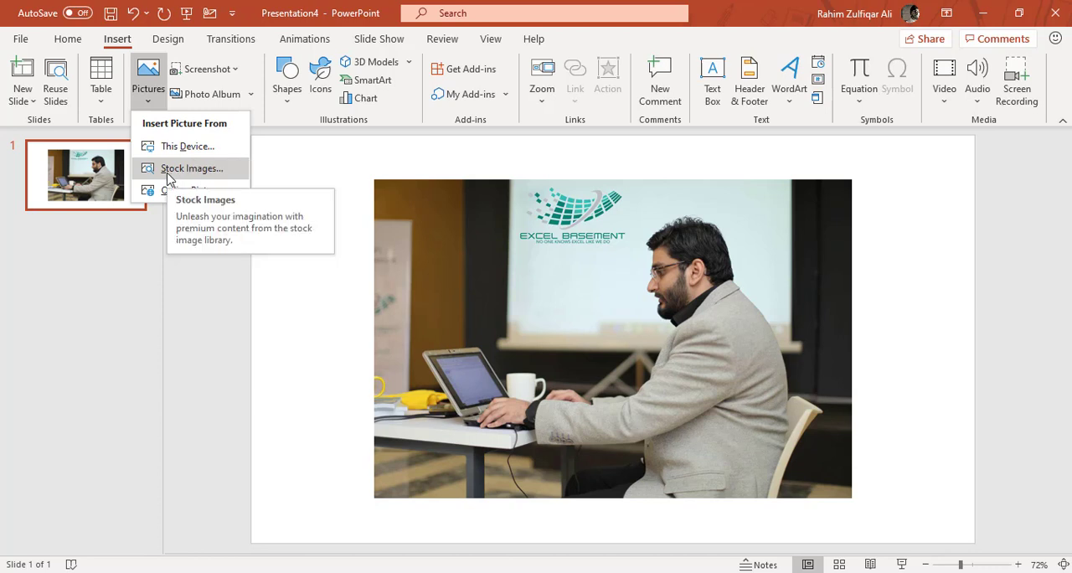
mouse_move(176, 191)
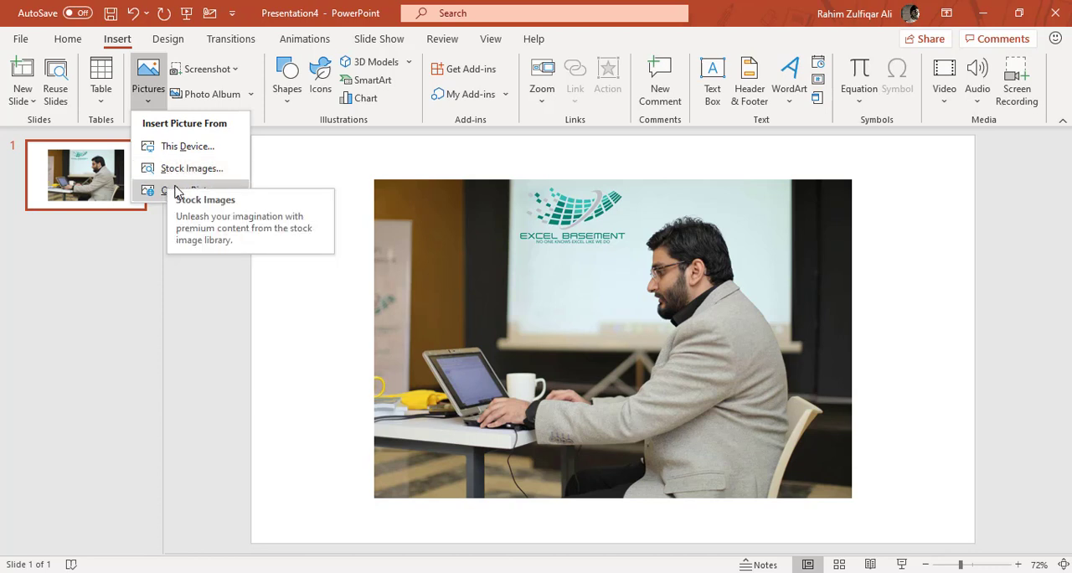
mouse_move(191, 190)
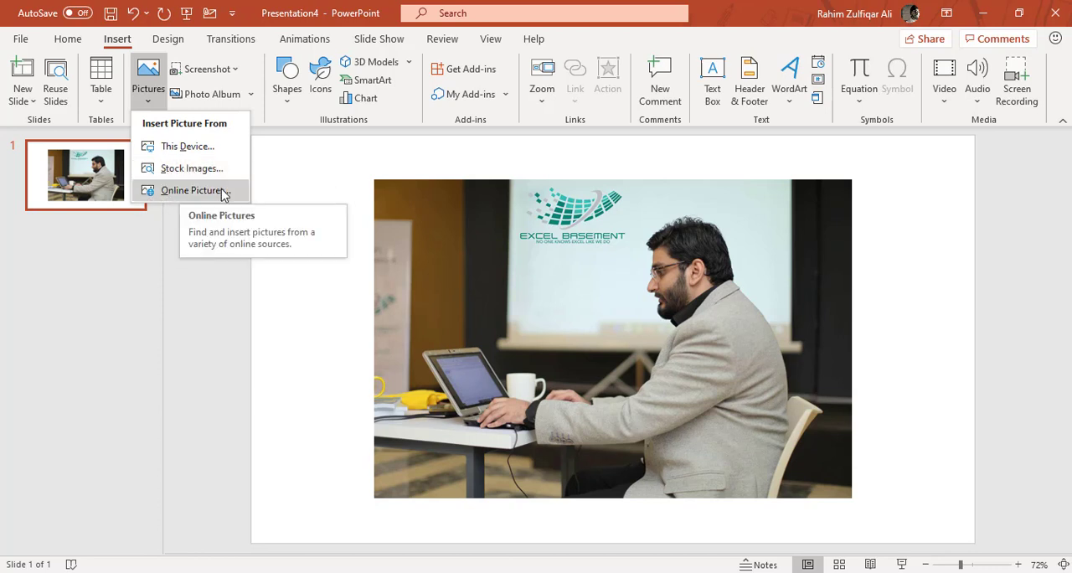
mouse_move(188, 146)
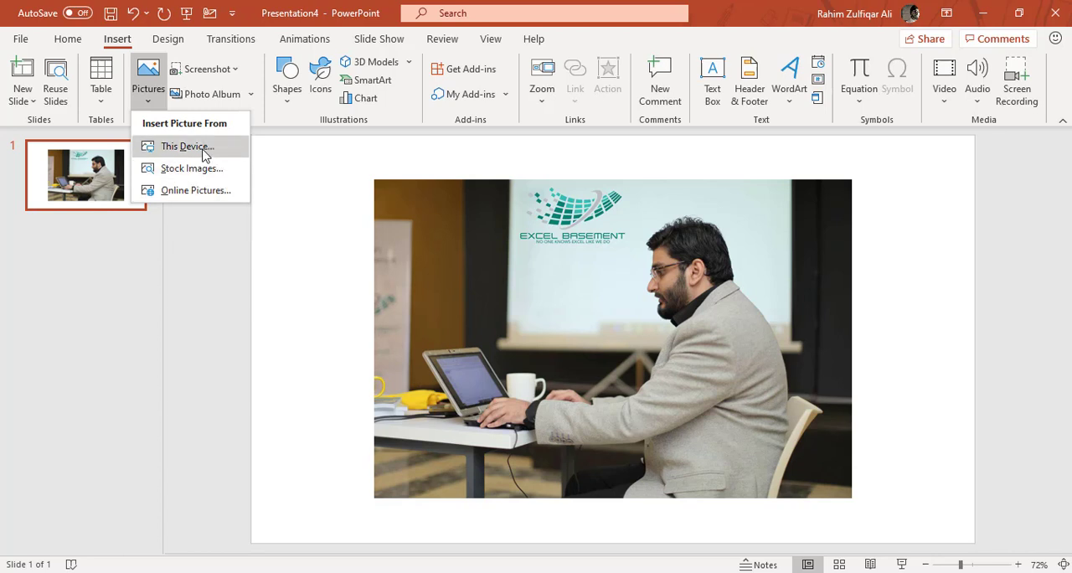
mouse_move(442, 226)
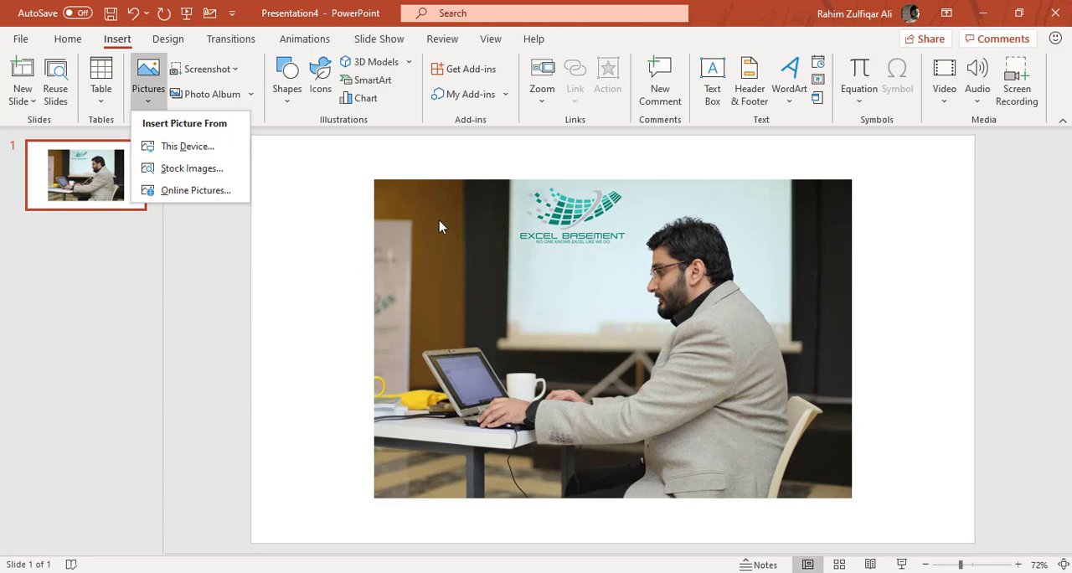
mouse_move(434, 382)
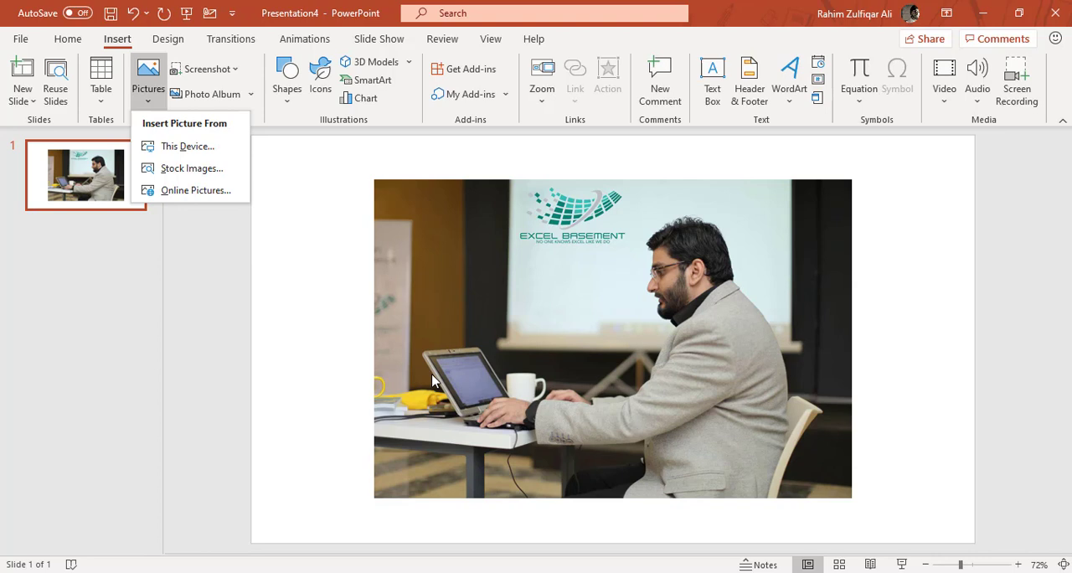
mouse_move(465, 314)
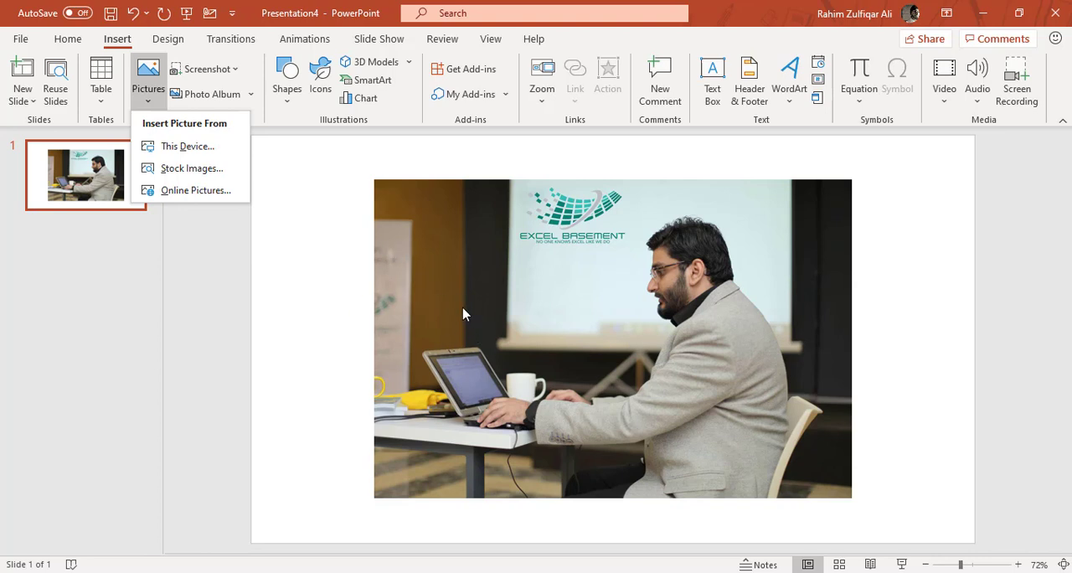
mouse_move(402, 335)
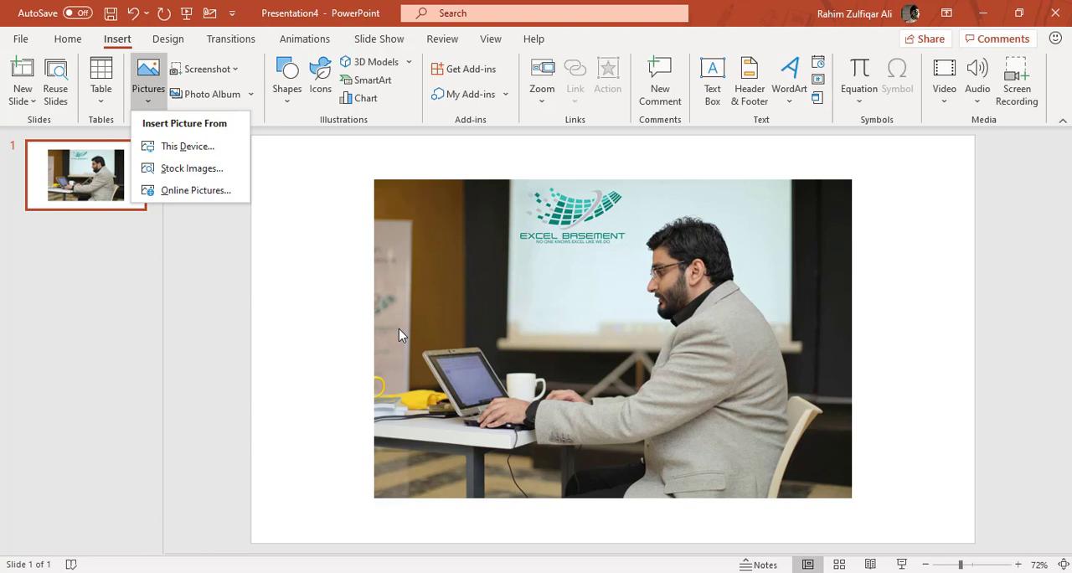
mouse_move(363, 325)
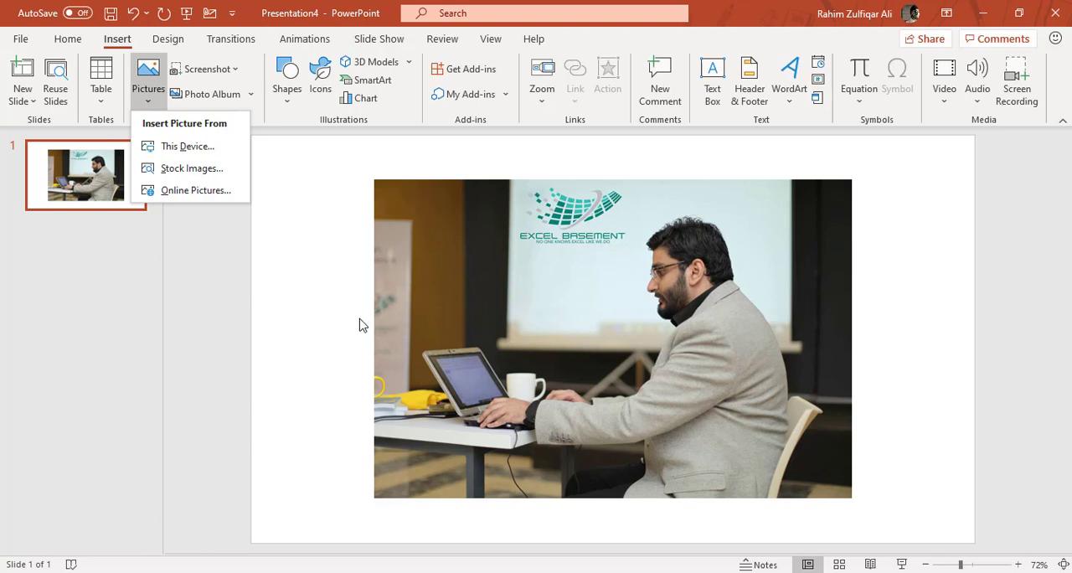
mouse_move(191, 168)
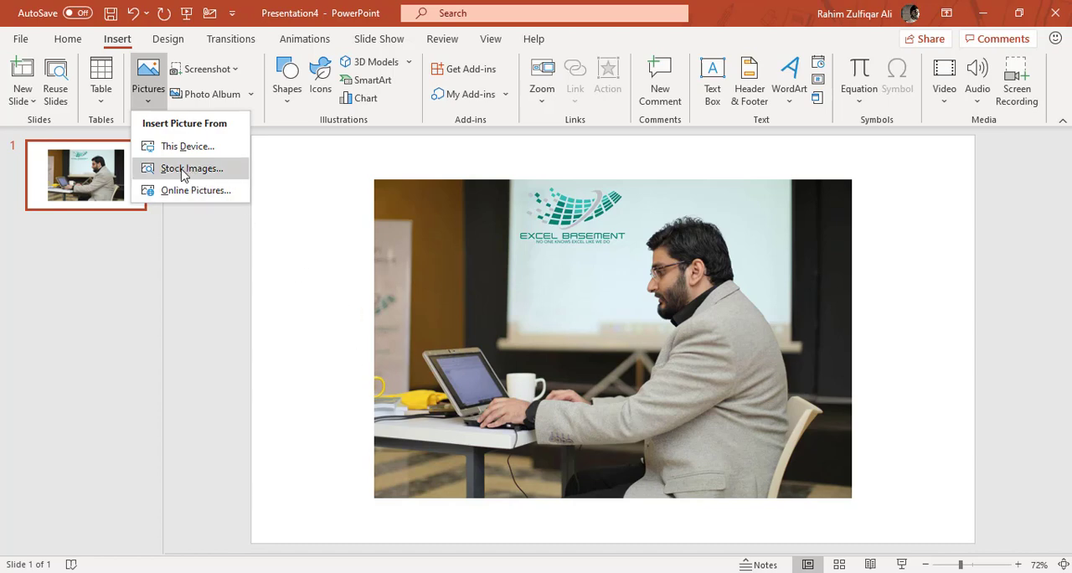
mouse_move(191, 168)
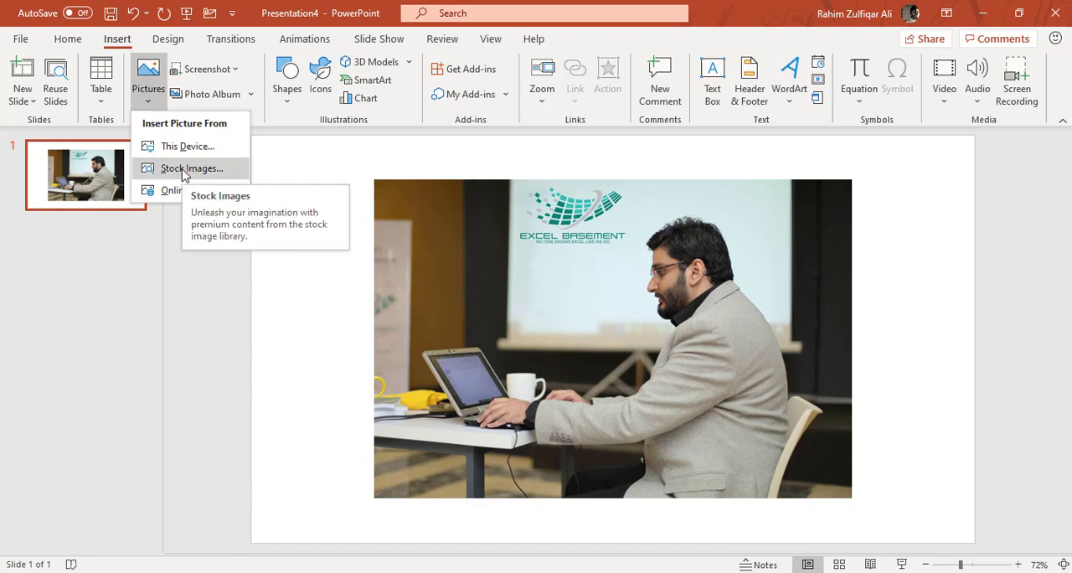
- Open Stock Images and browse the Icons, Stickers and Videos tabs, ending on Icons
left_click(191, 167)
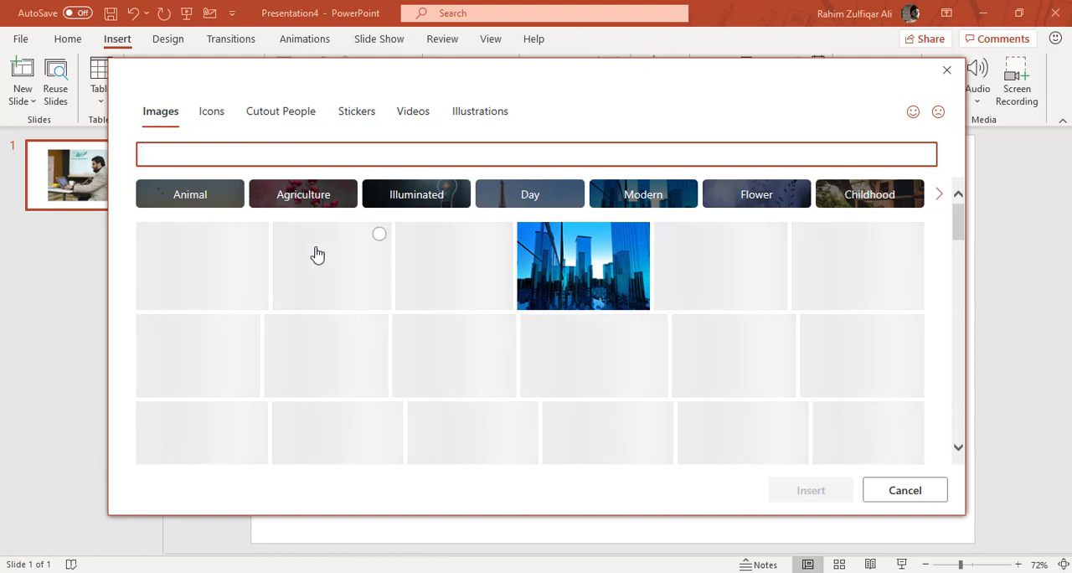
mouse_move(481, 240)
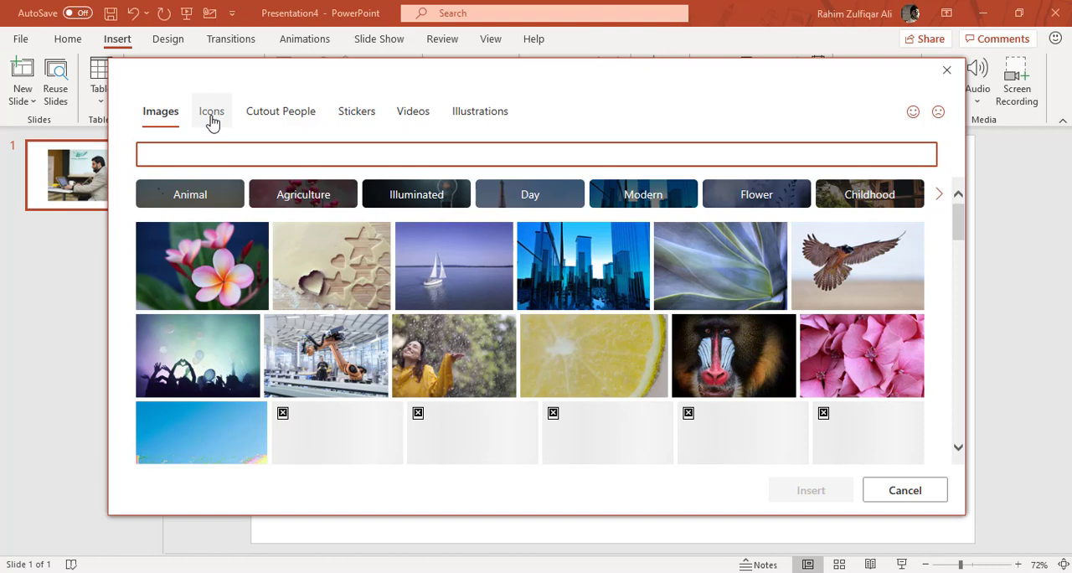
left_click(211, 110)
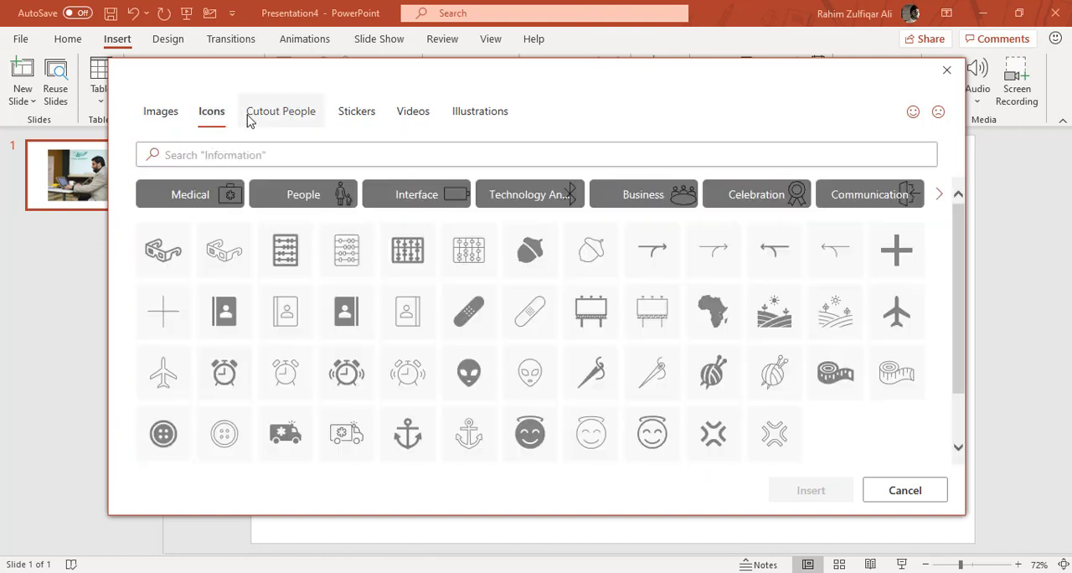
mouse_move(379, 266)
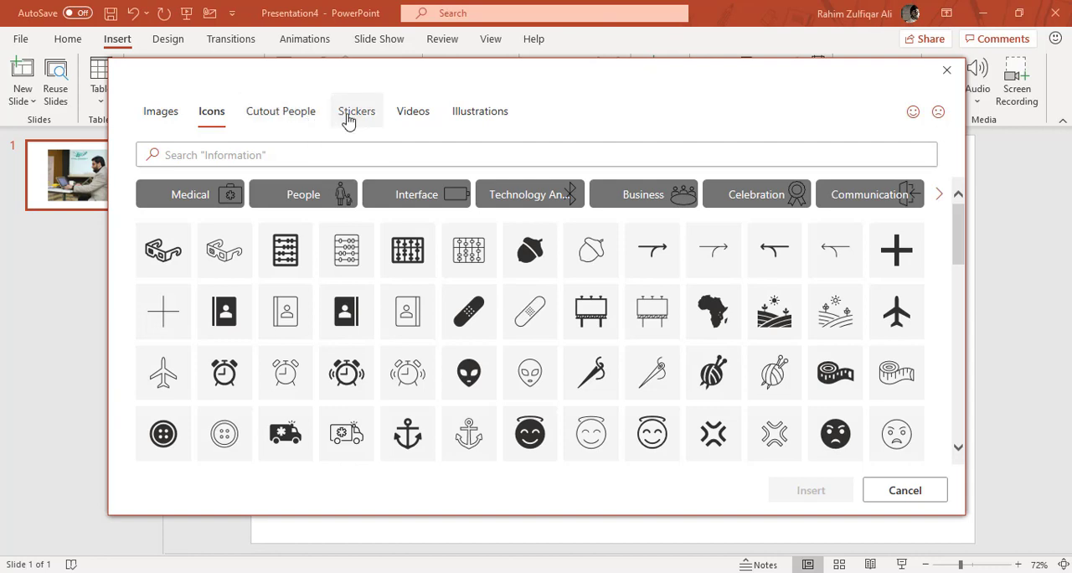
left_click(357, 110)
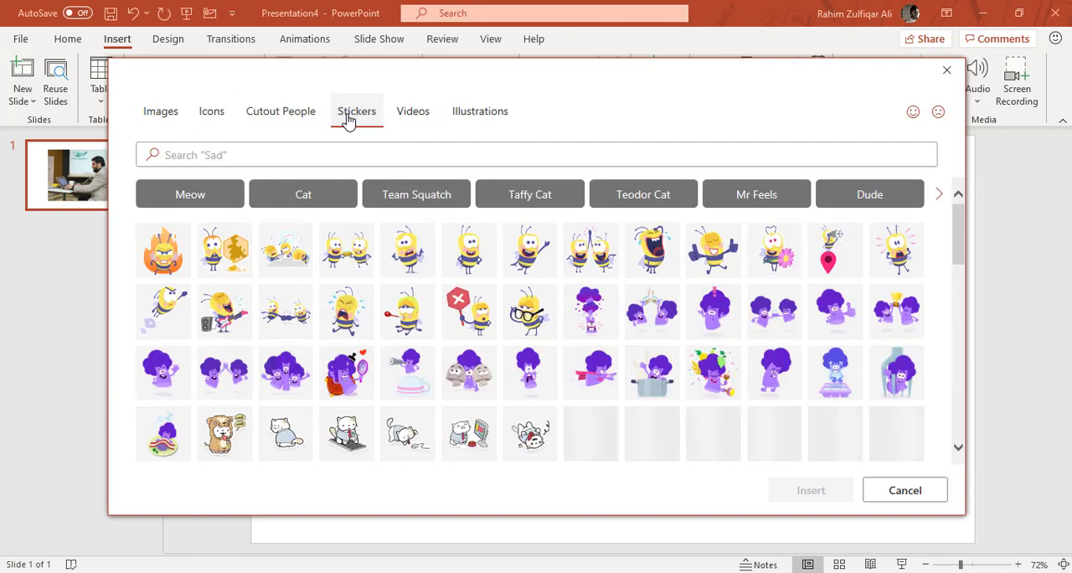
left_click(412, 110)
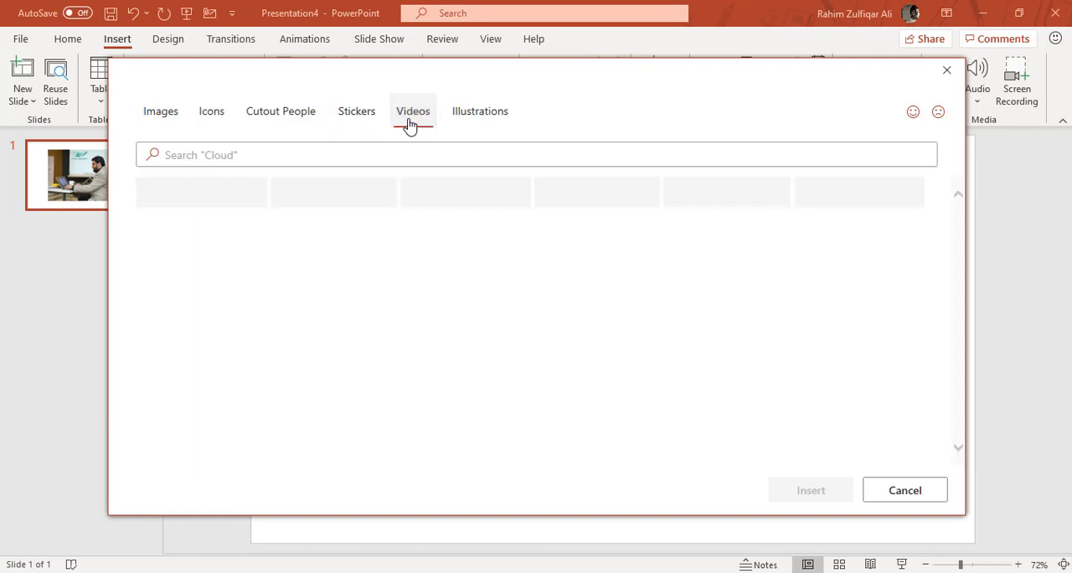
mouse_move(378, 120)
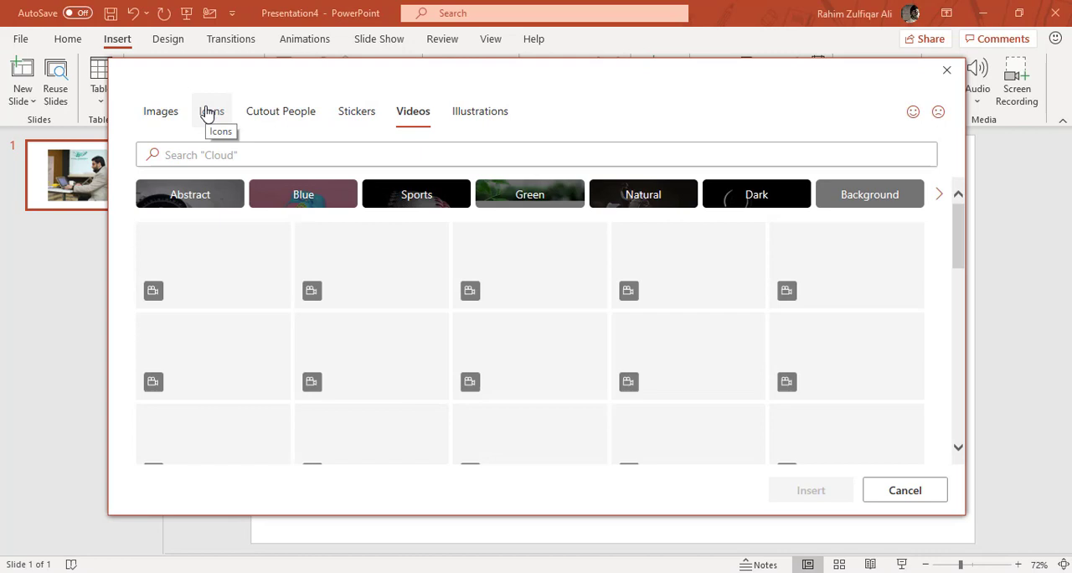
left_click(869, 193)
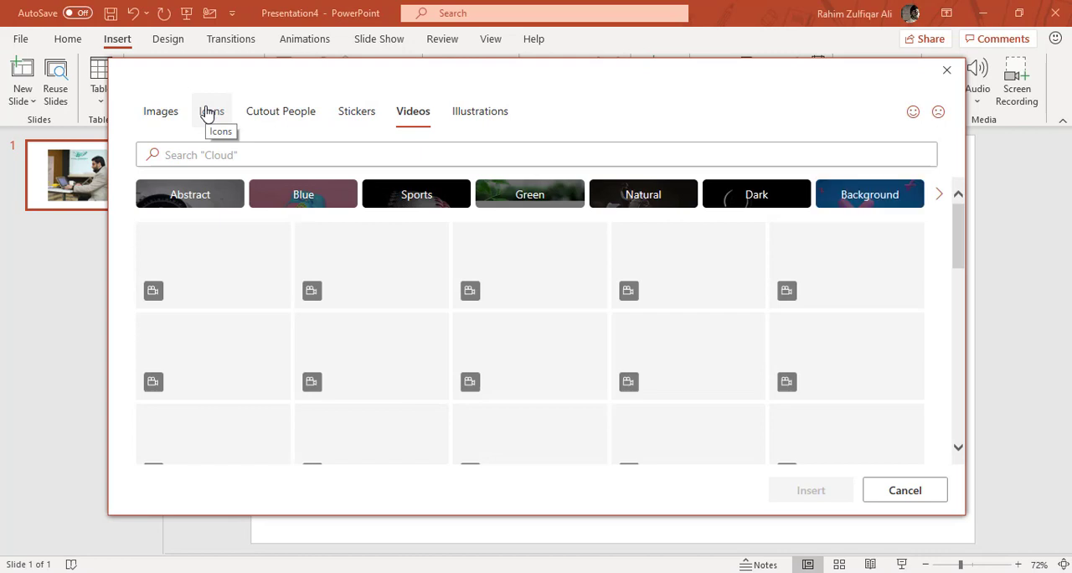
left_click(212, 111)
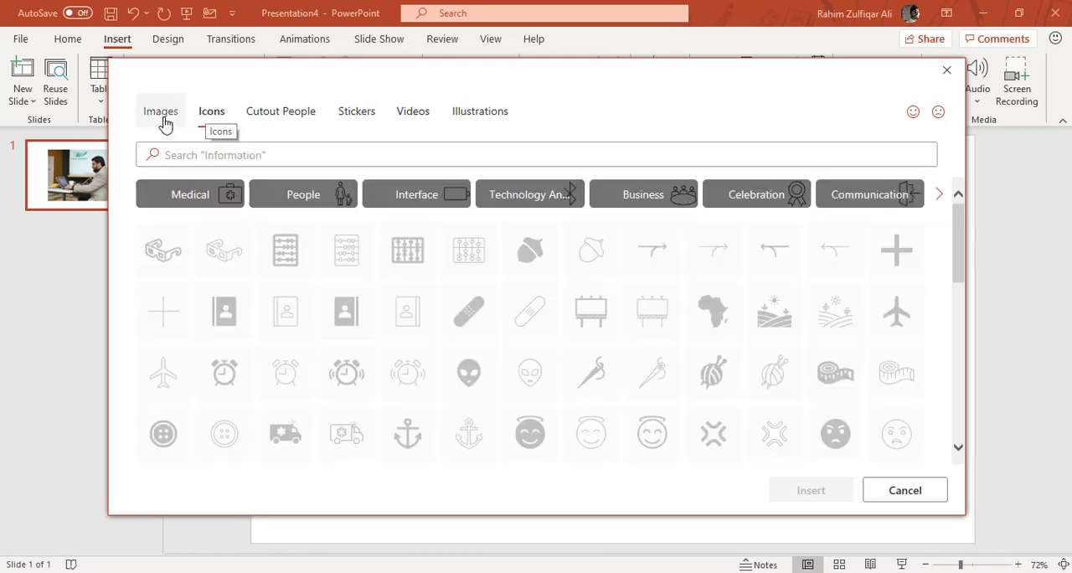
- Switch to the stock Images tab and scroll through more photo categories
left_click(160, 110)
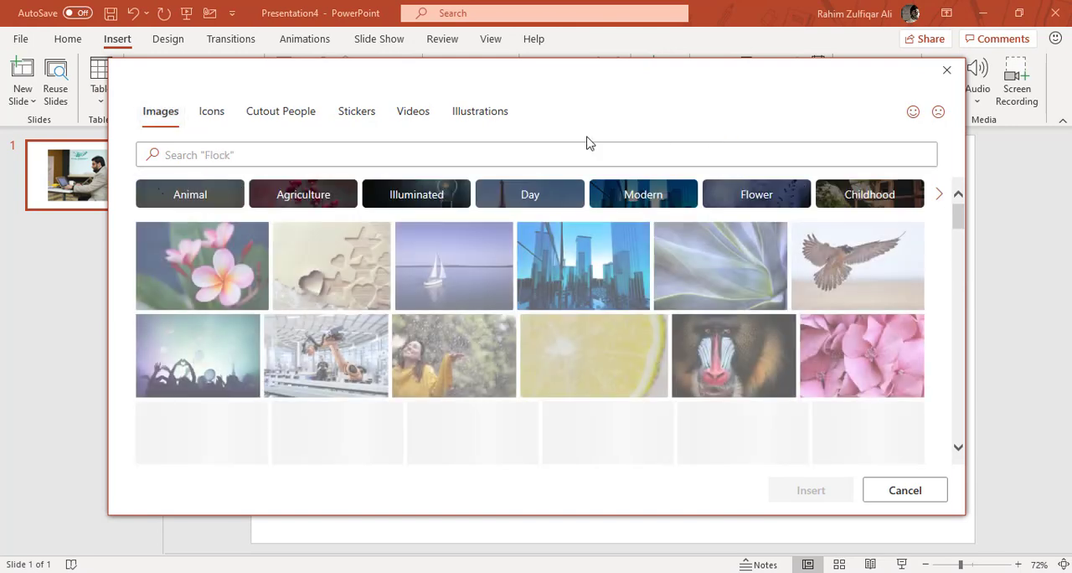
left_click(938, 194)
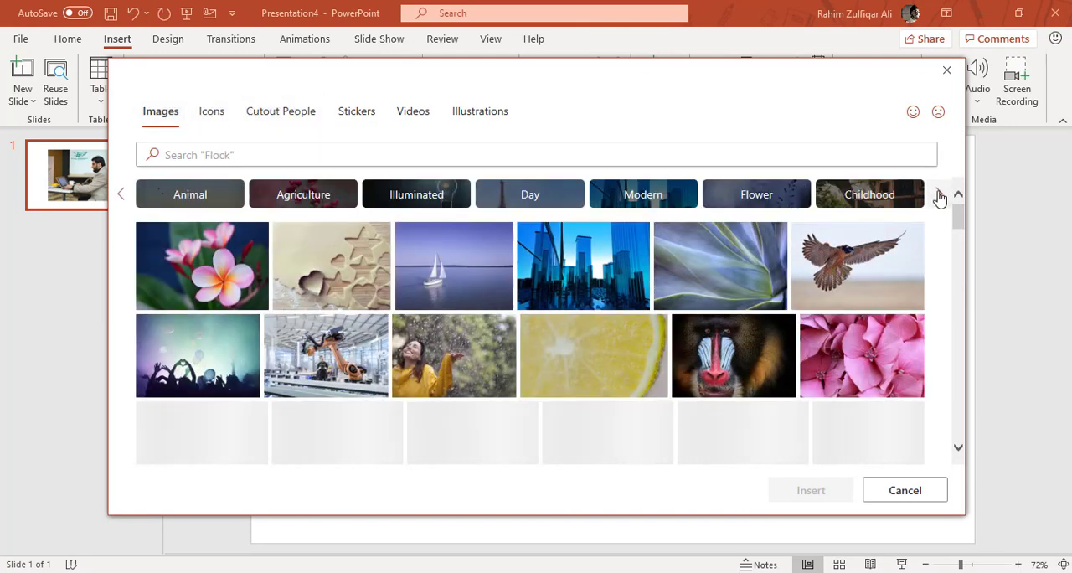
left_click(940, 193)
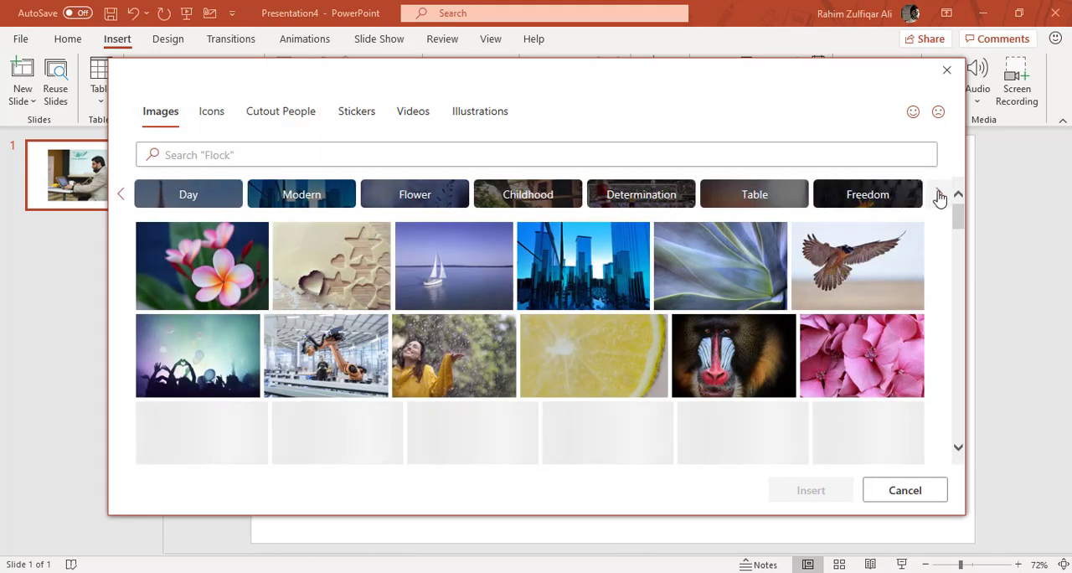
left_click(940, 193)
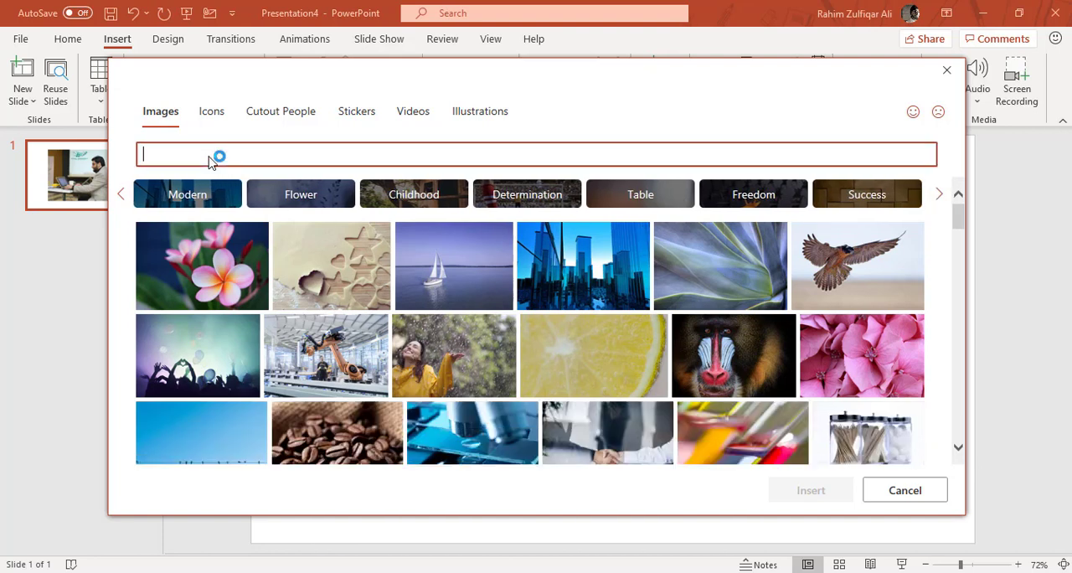
- Search stock images for EDUCATION, scroll the results, then cancel without inserting
type("EDUCA")
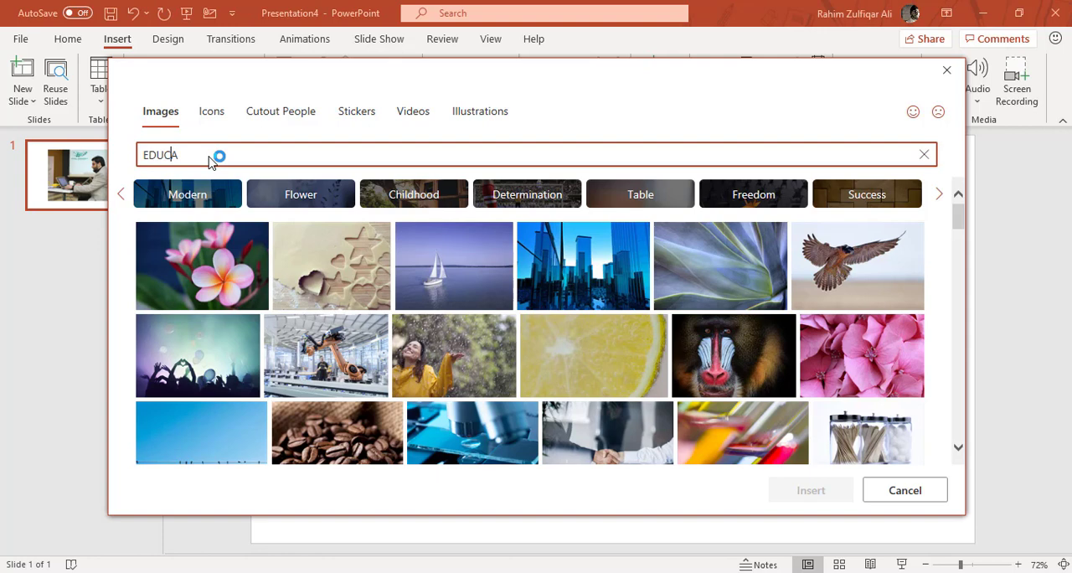
type("TION")
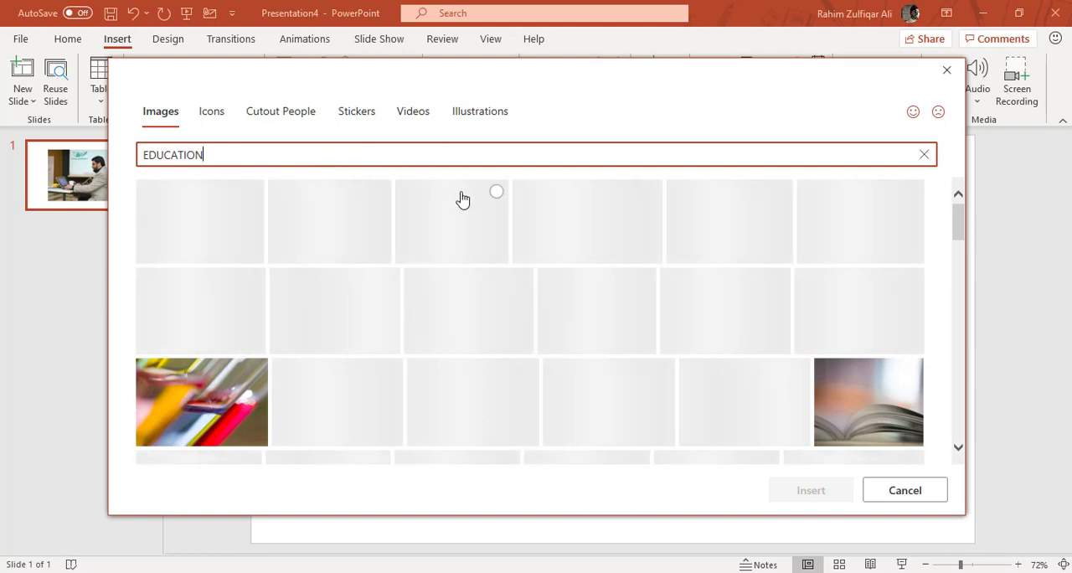
mouse_move(420, 284)
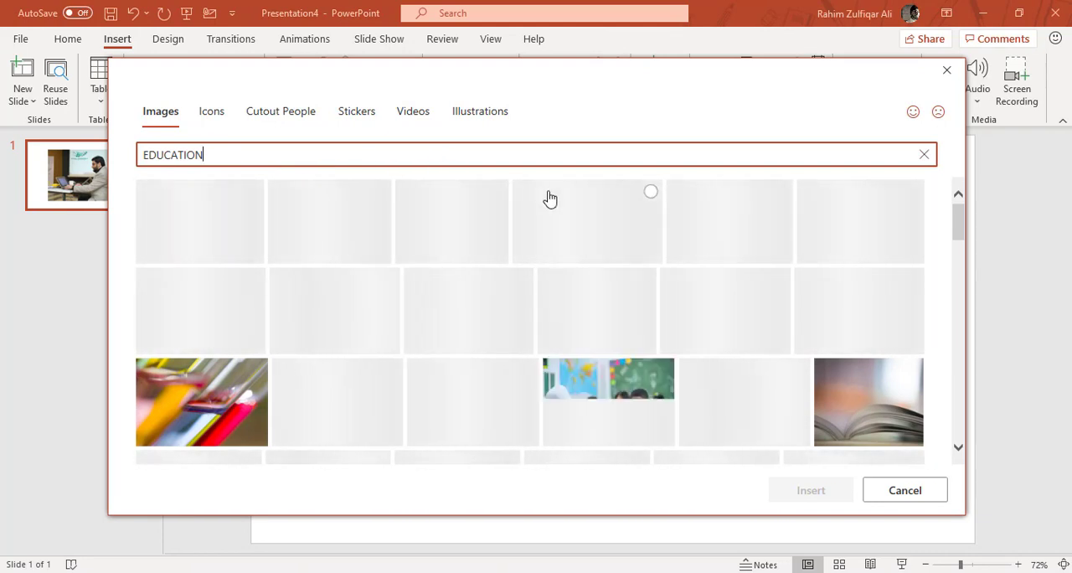
scroll("down", 3)
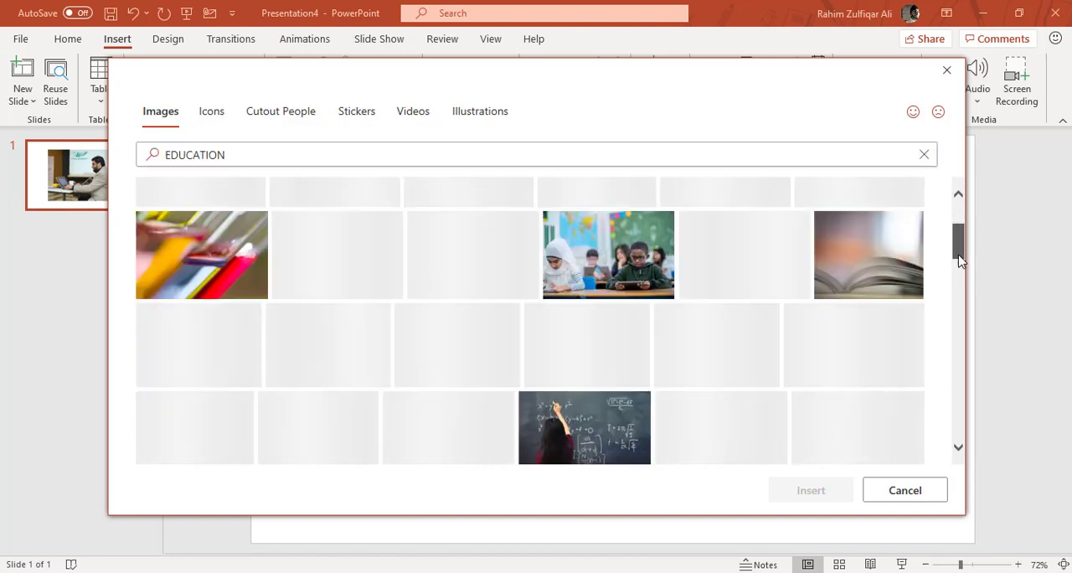
scroll("down", 3)
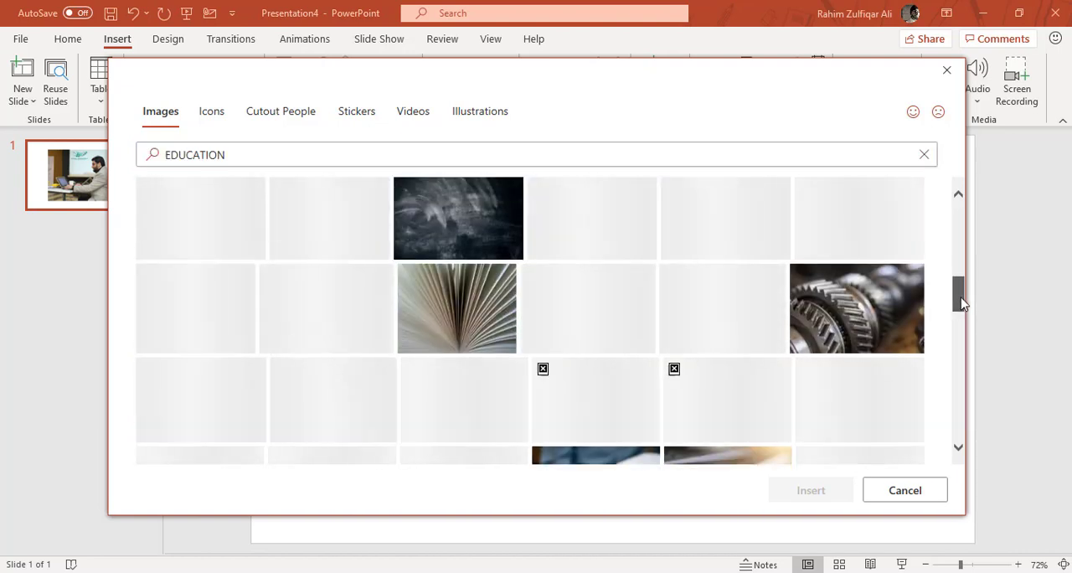
left_click(451, 221)
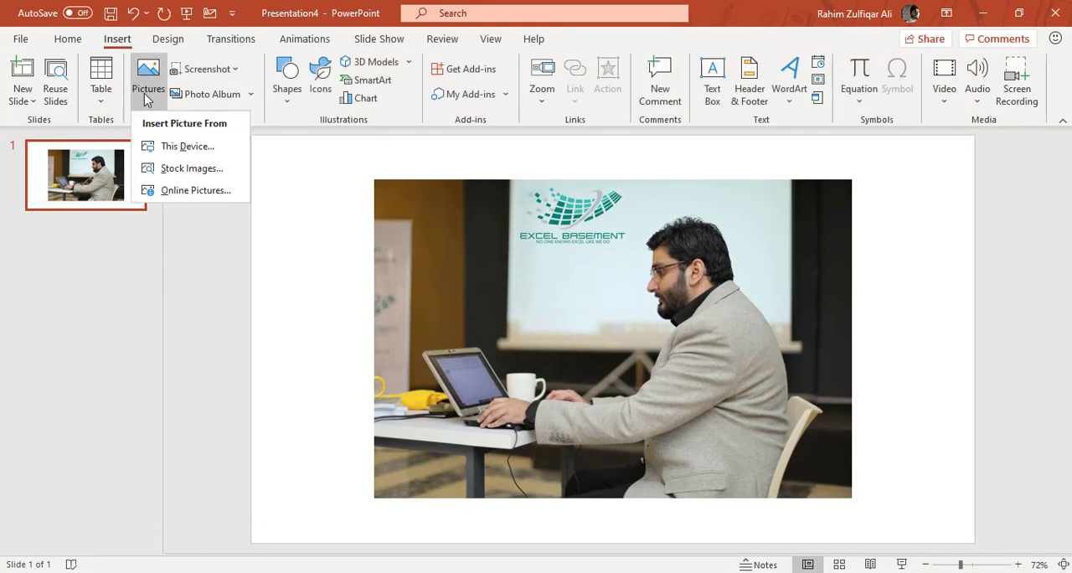
mouse_move(196, 190)
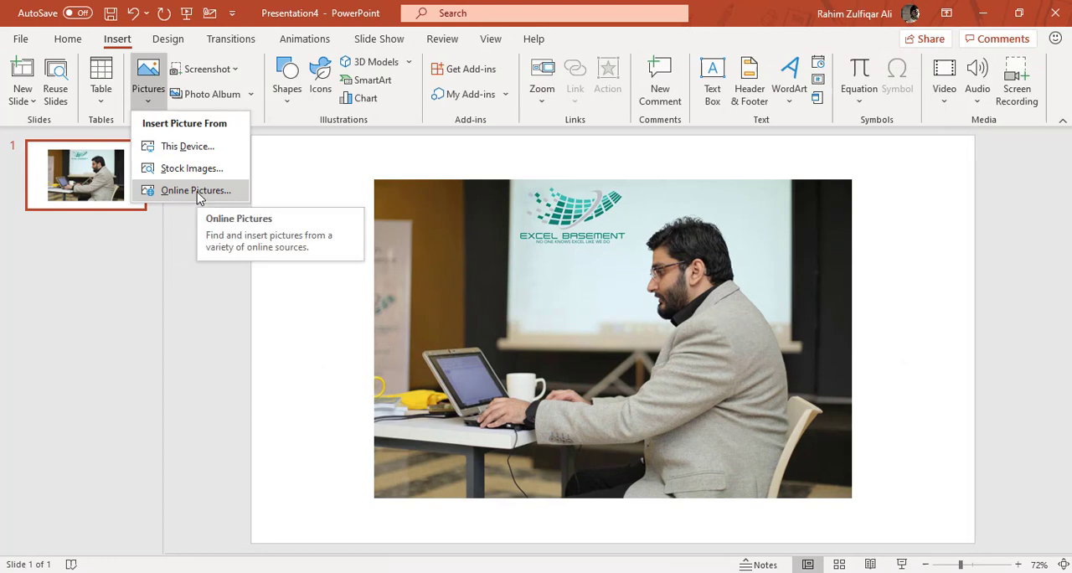
- Open Online Pictures and scroll through the Bing category tiles and back up
left_click(196, 190)
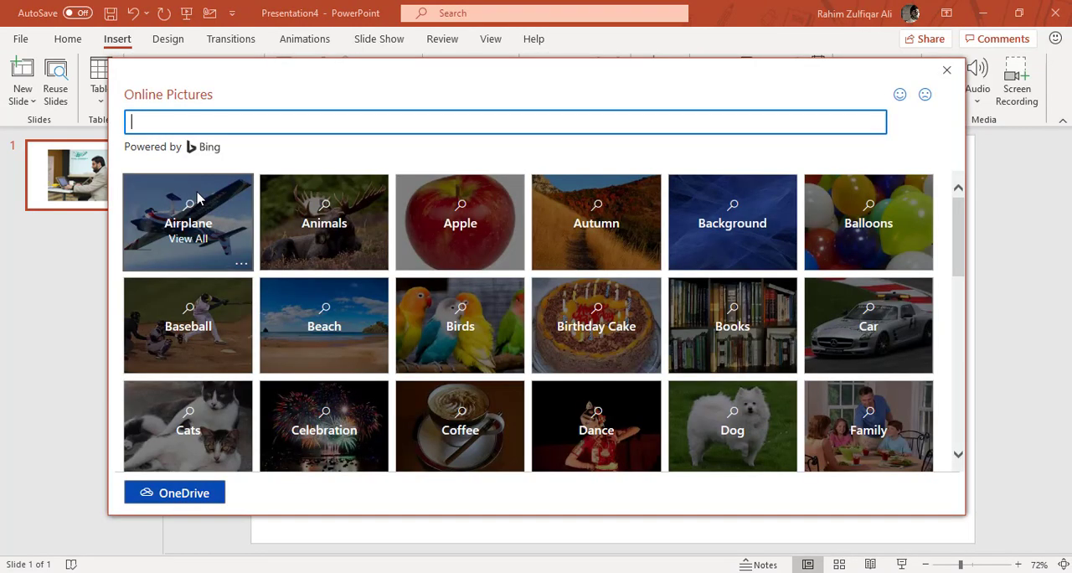
mouse_move(435, 242)
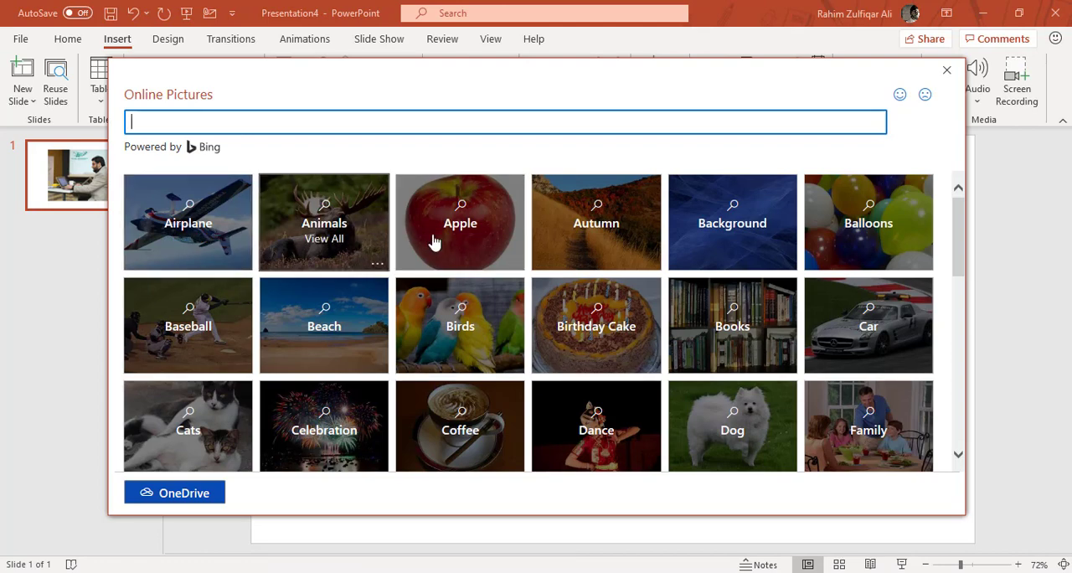
scroll("down", 3)
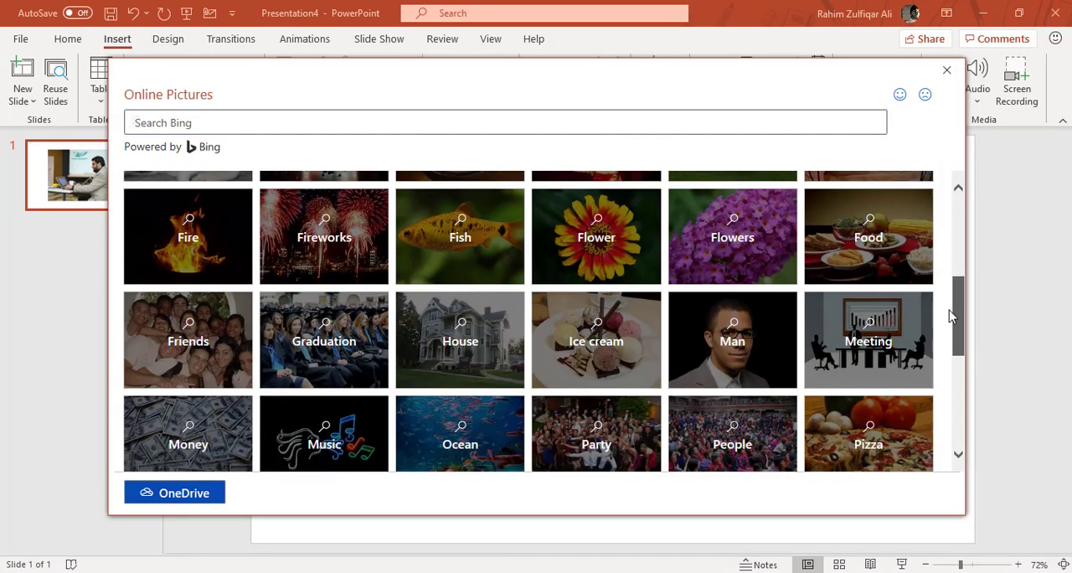
scroll("down", 3)
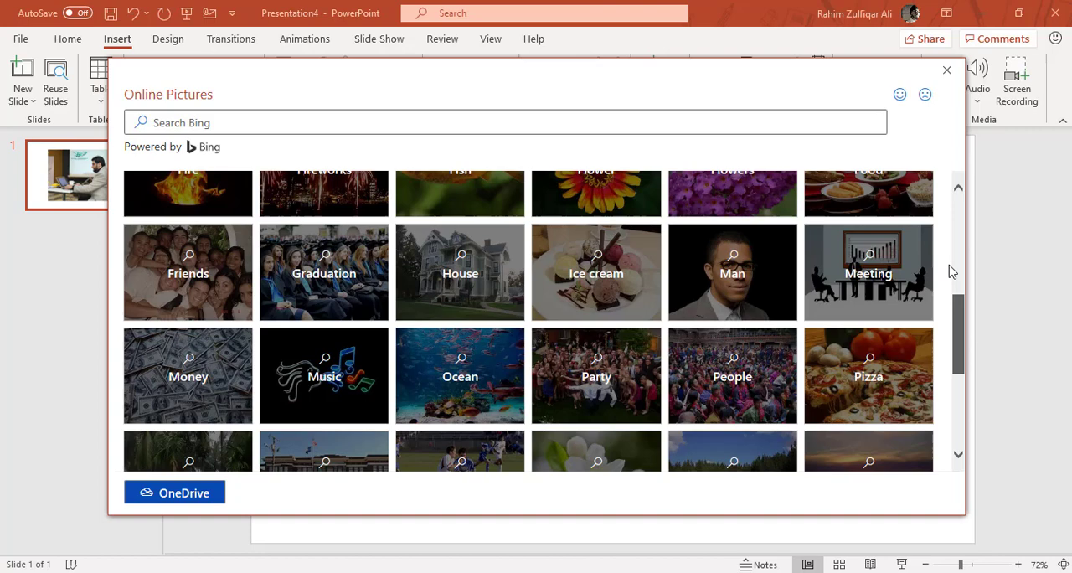
scroll("up", 3)
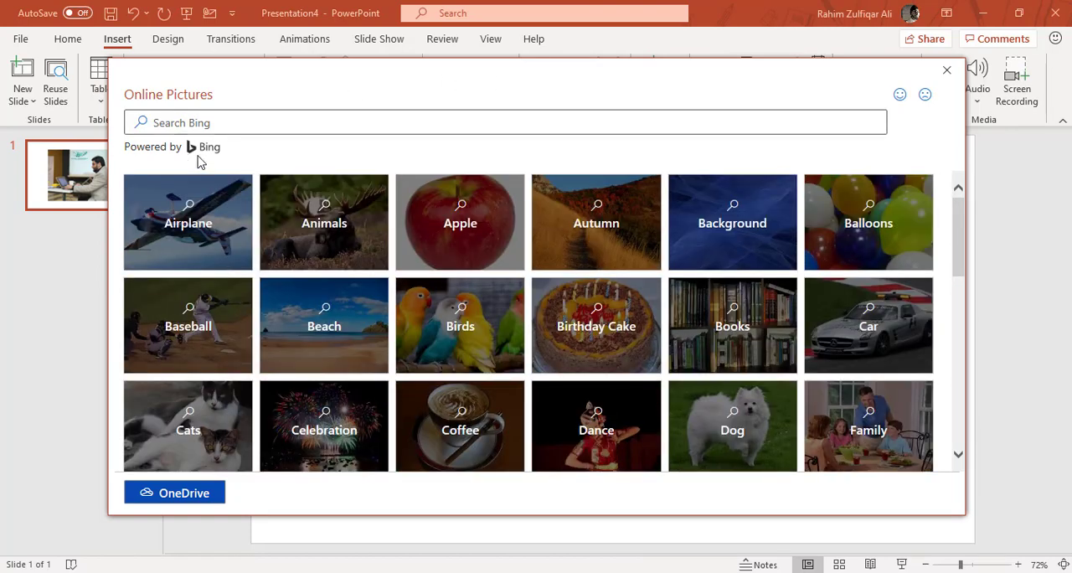
mouse_move(209, 149)
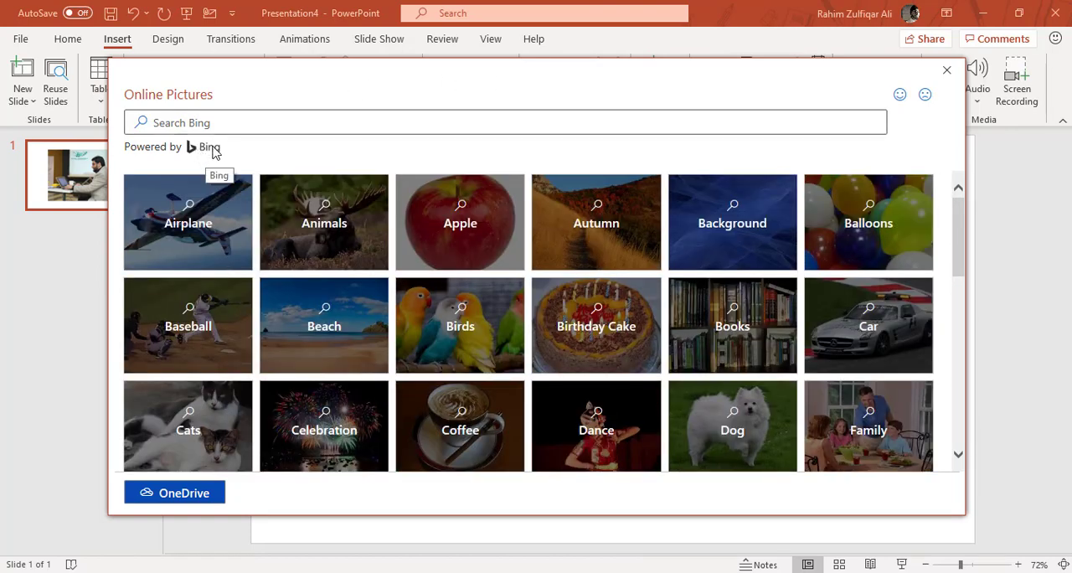
mouse_move(193, 191)
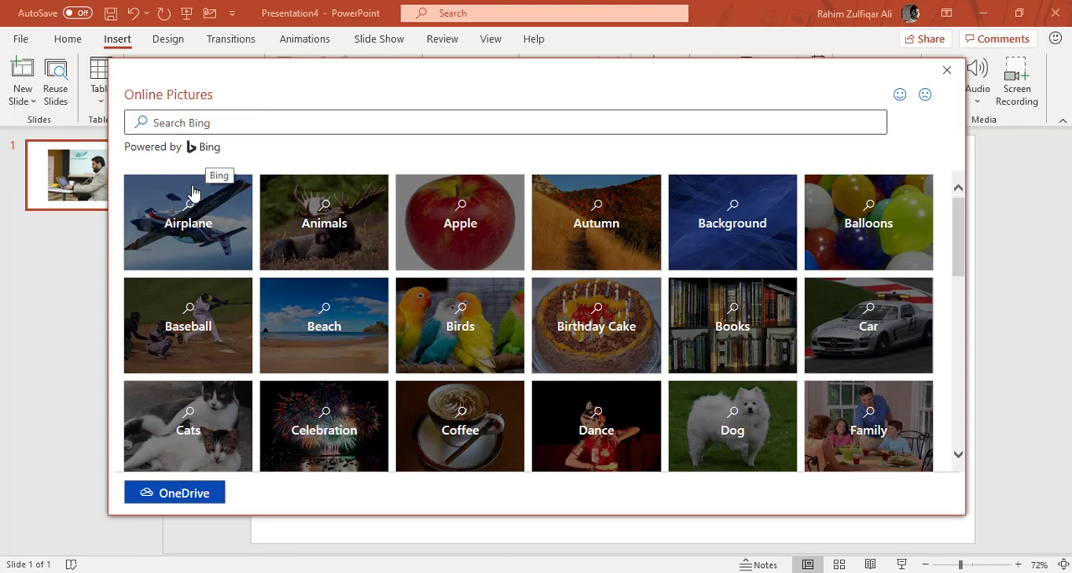
mouse_move(210, 153)
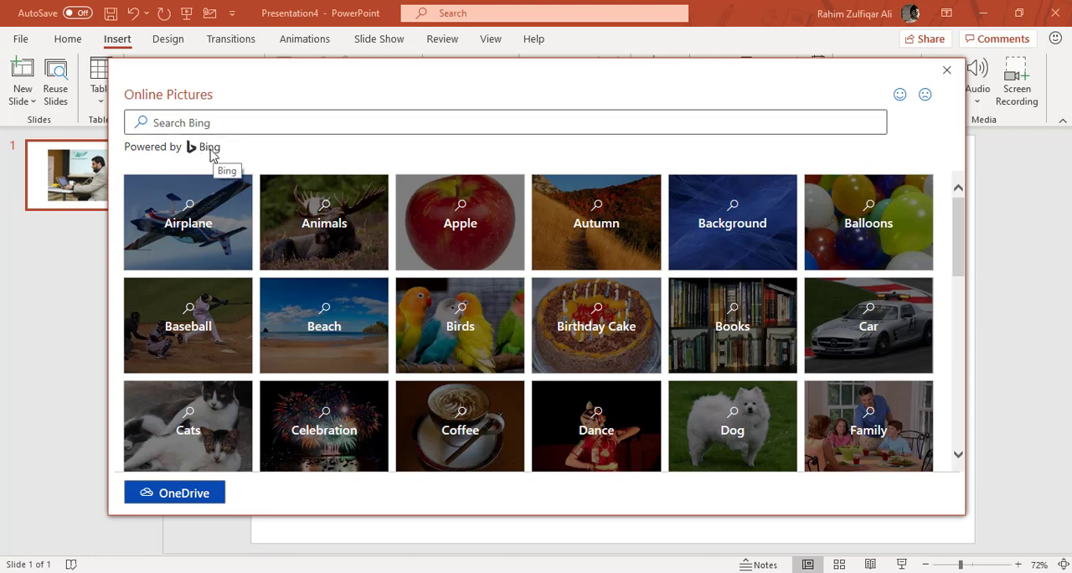
- Search Bing for EDUCATION, select the crowded classroom photo and insert it
left_click(506, 122)
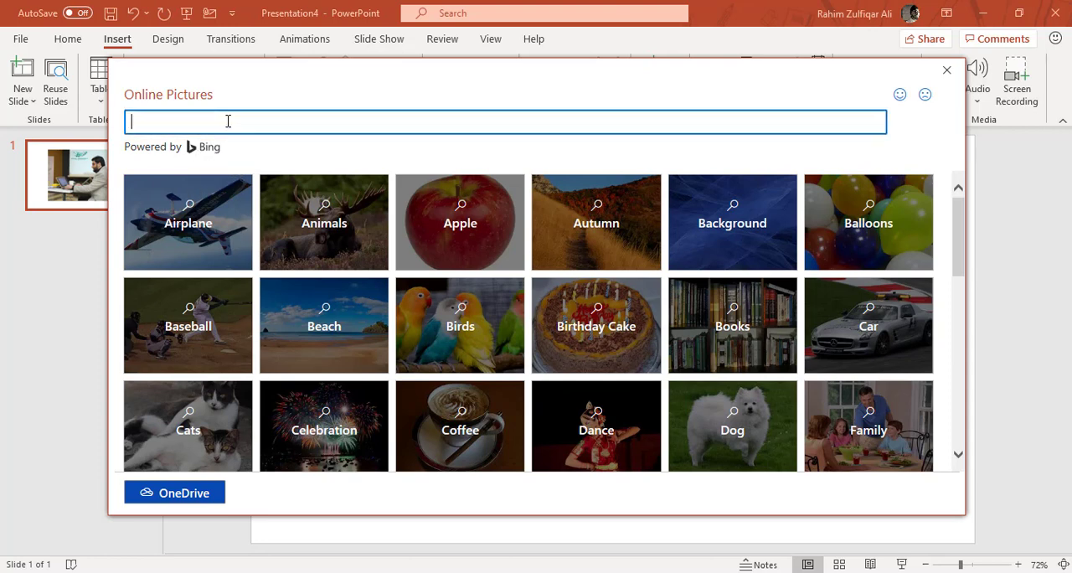
type("ED")
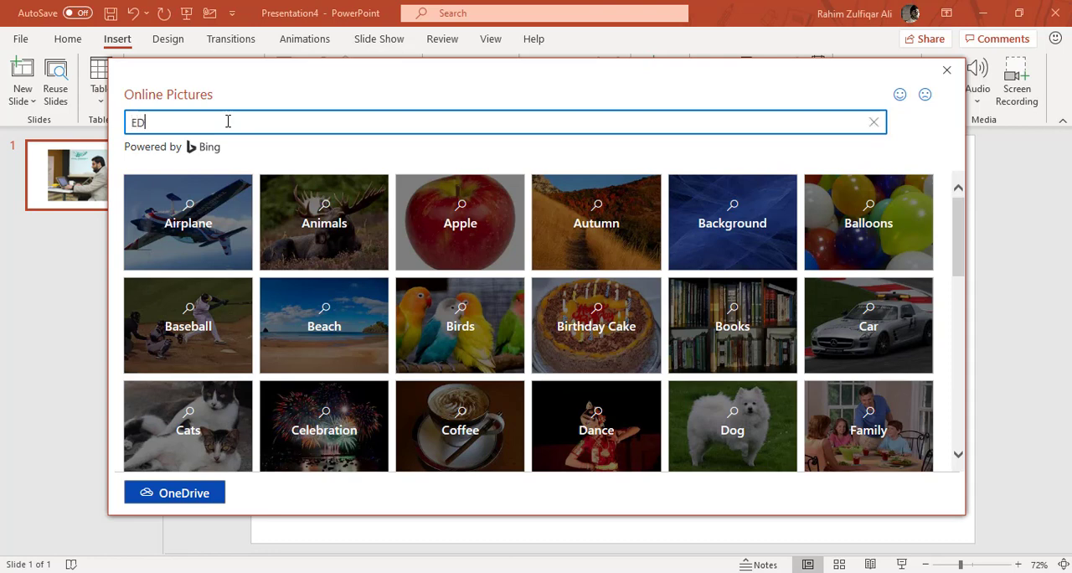
type("UCATION")
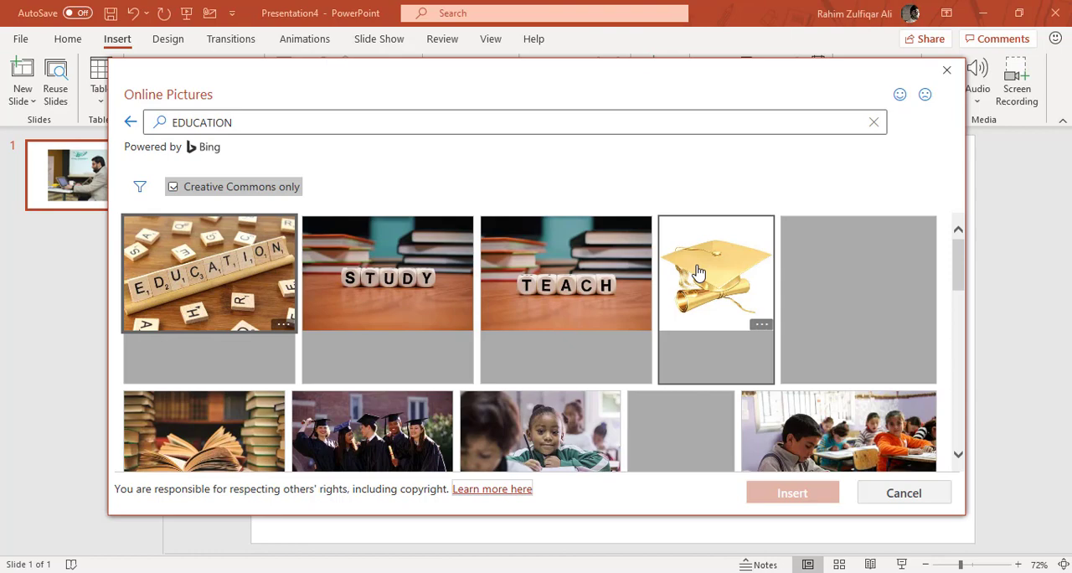
scroll("down", 3)
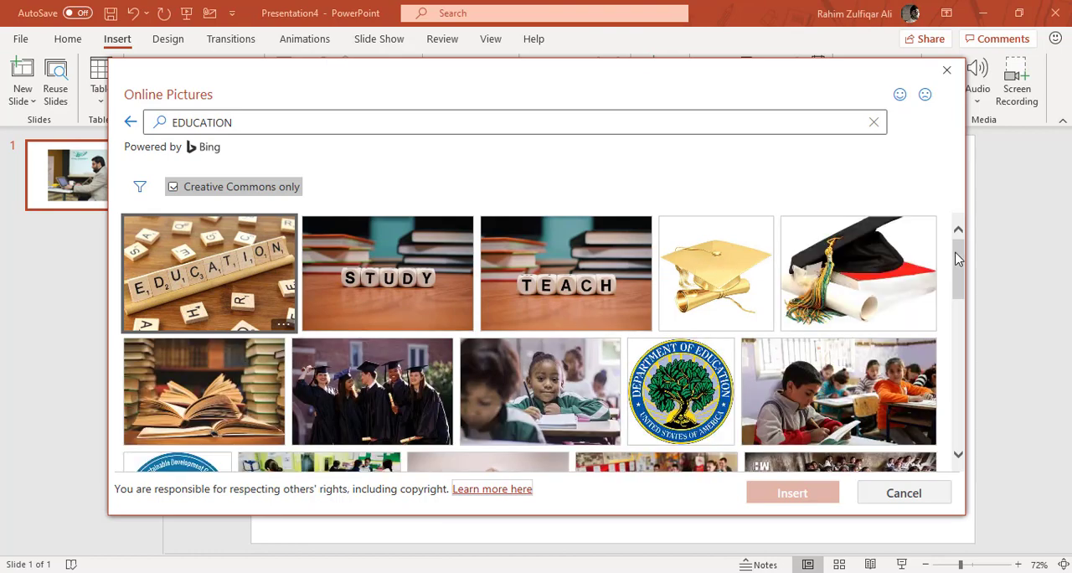
scroll("down", 3)
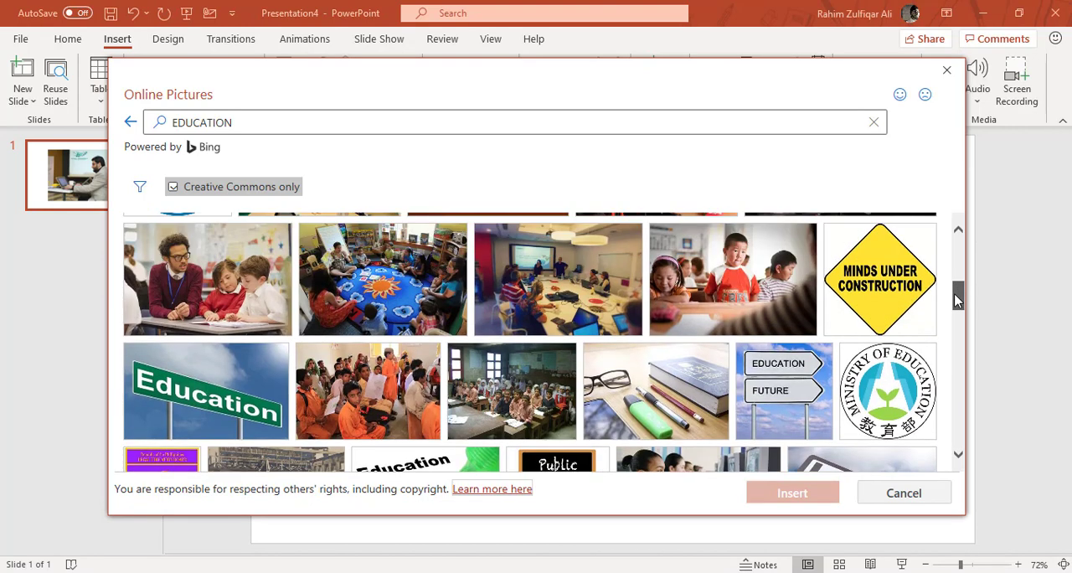
scroll("up", 3)
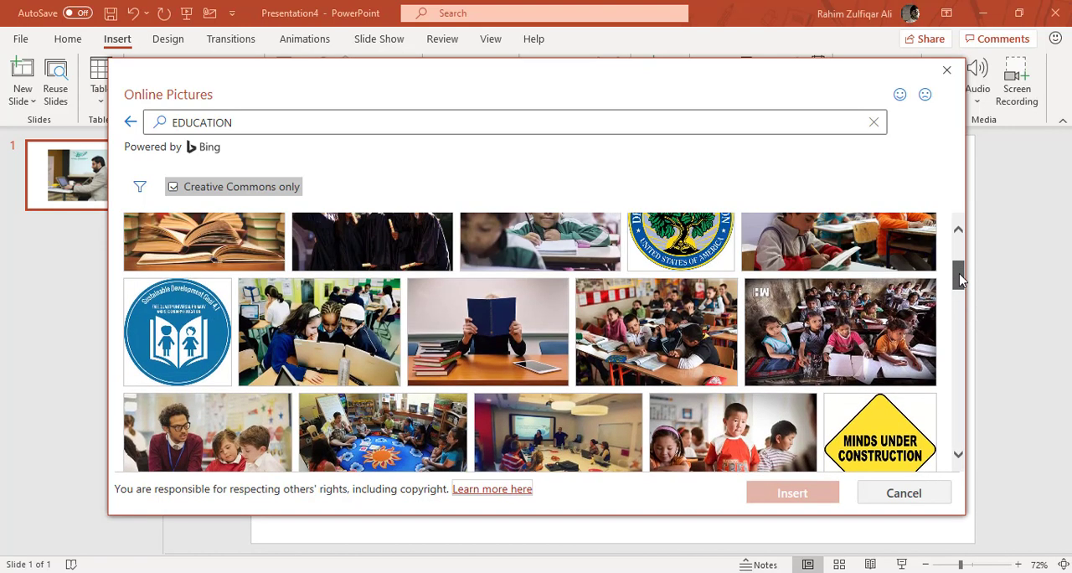
left_click(839, 331)
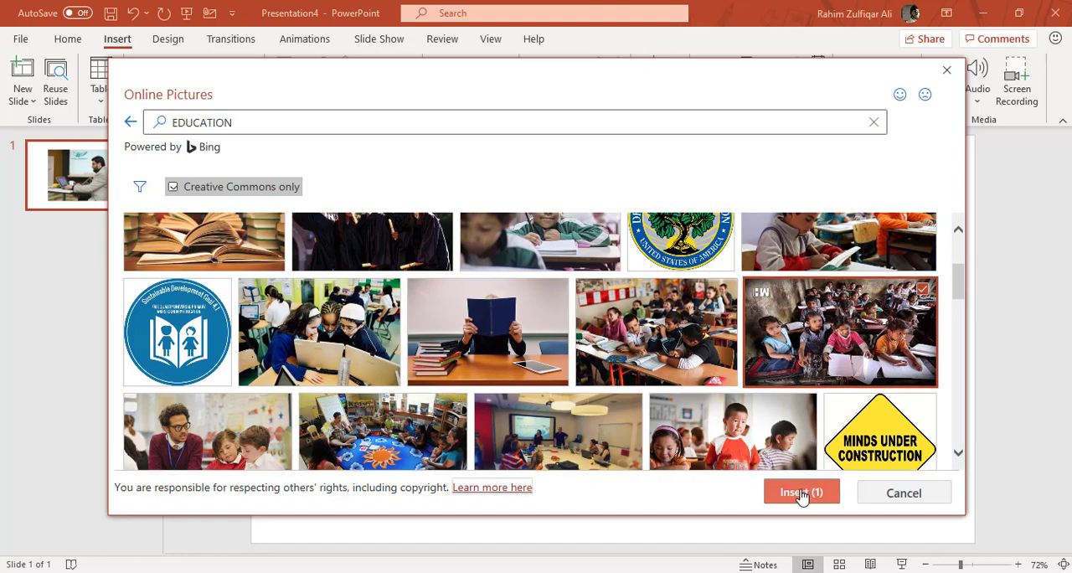
left_click(800, 491)
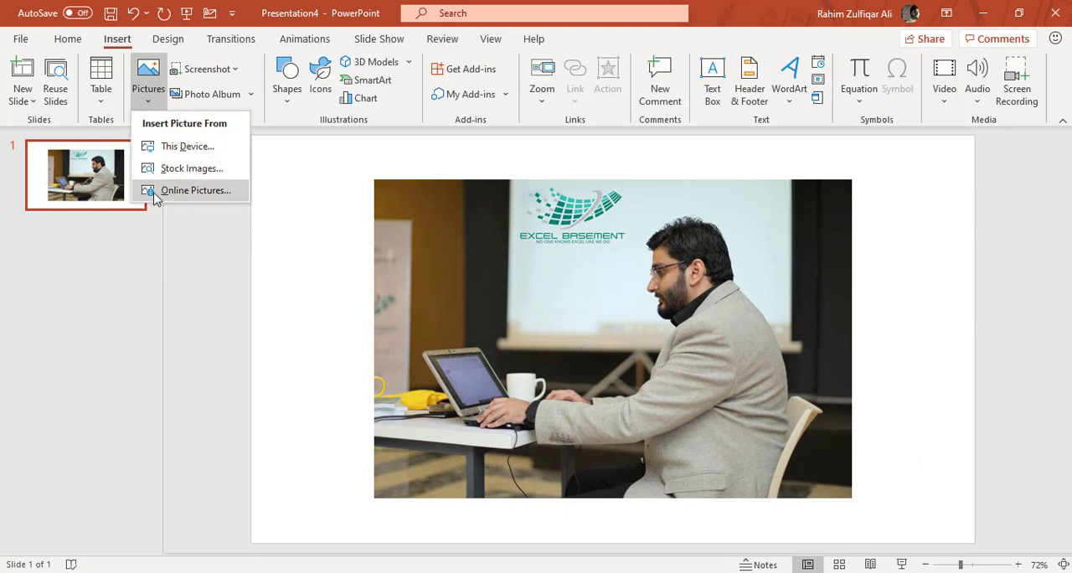
mouse_move(192, 167)
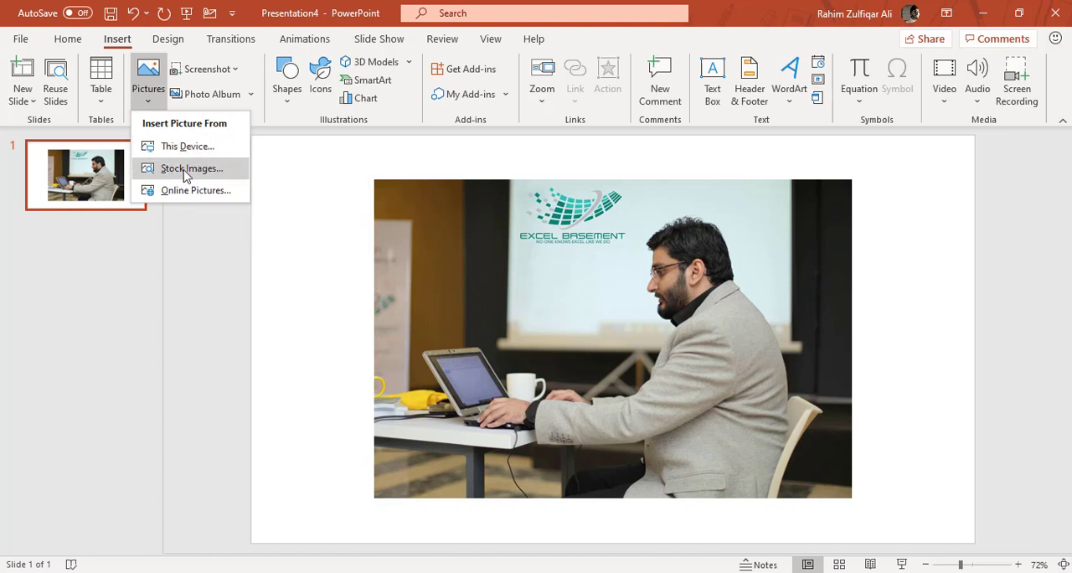
mouse_move(196, 191)
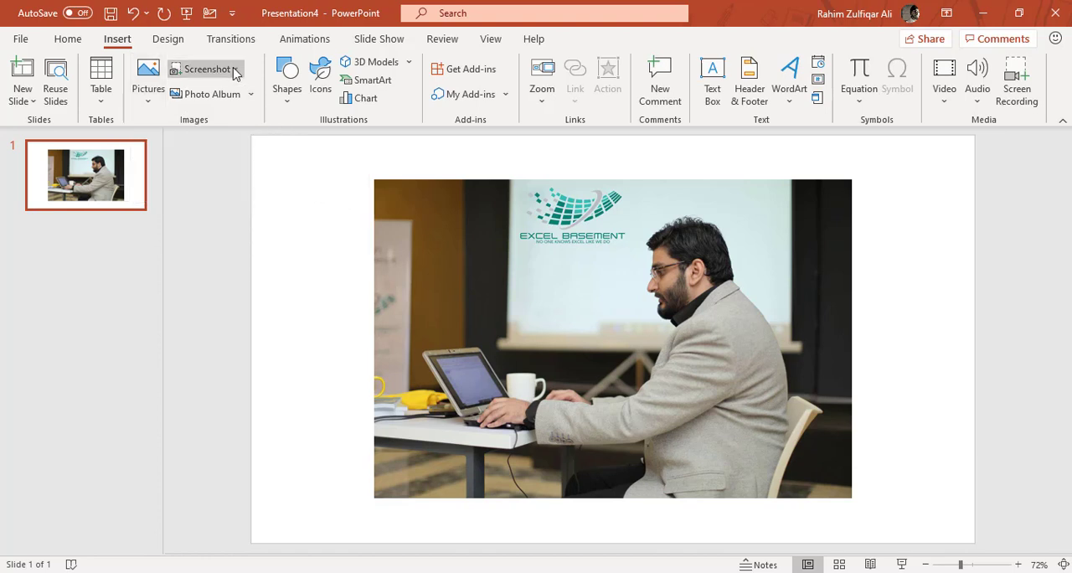
mouse_move(205, 69)
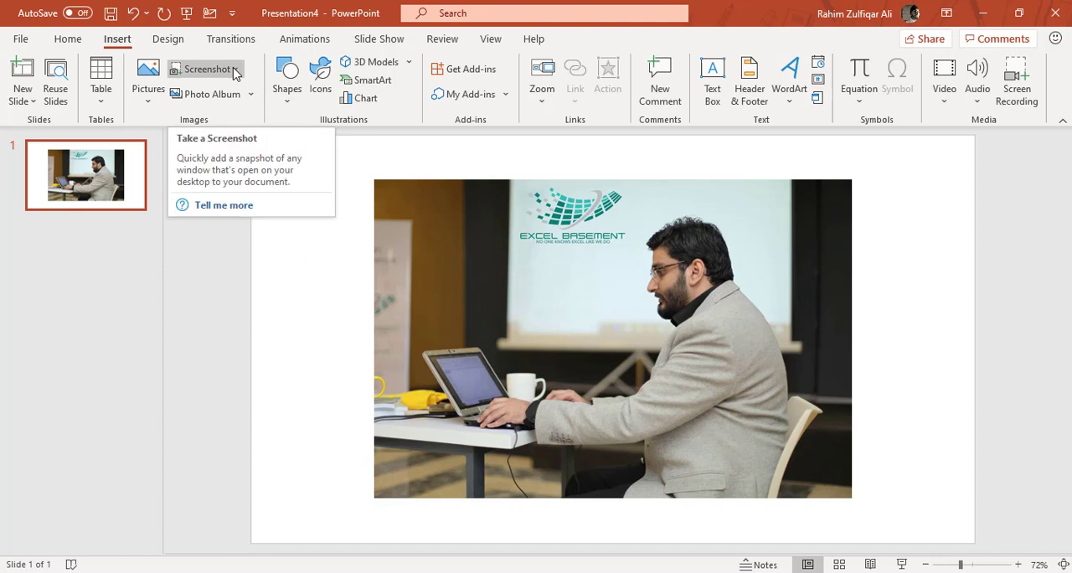
left_click(206, 69)
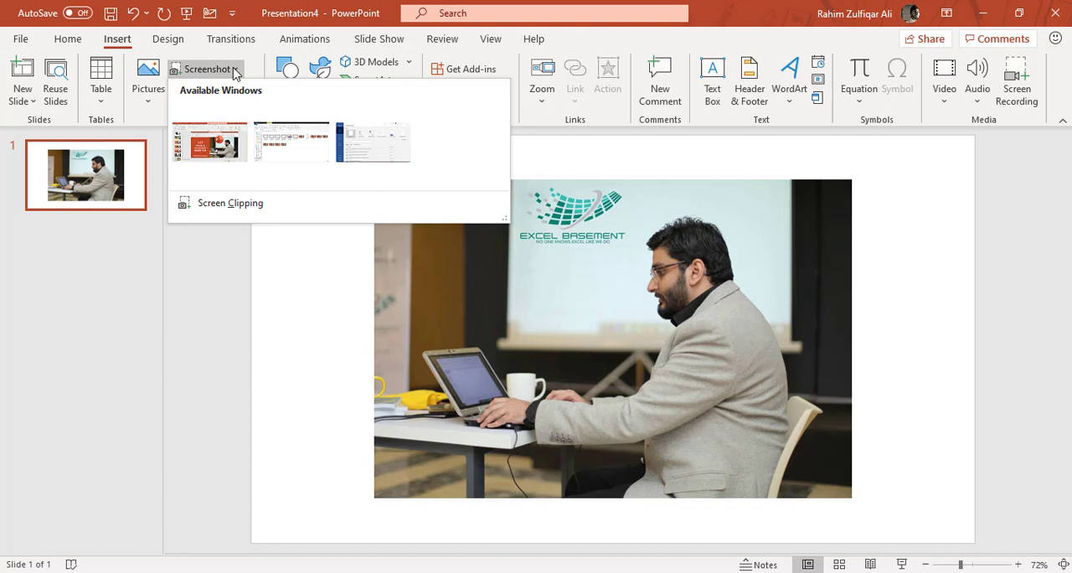
mouse_move(292, 142)
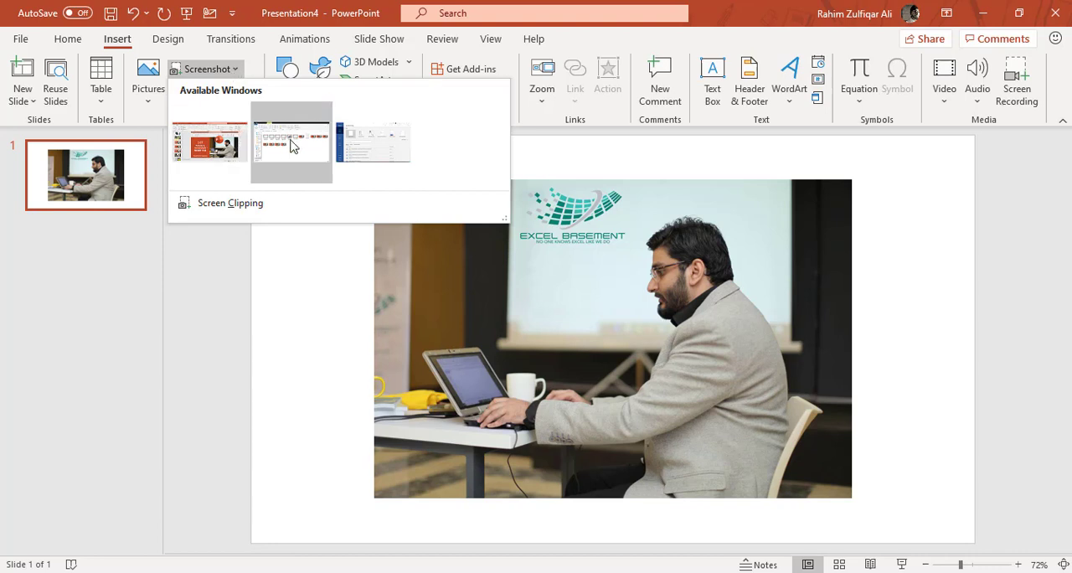
mouse_move(209, 142)
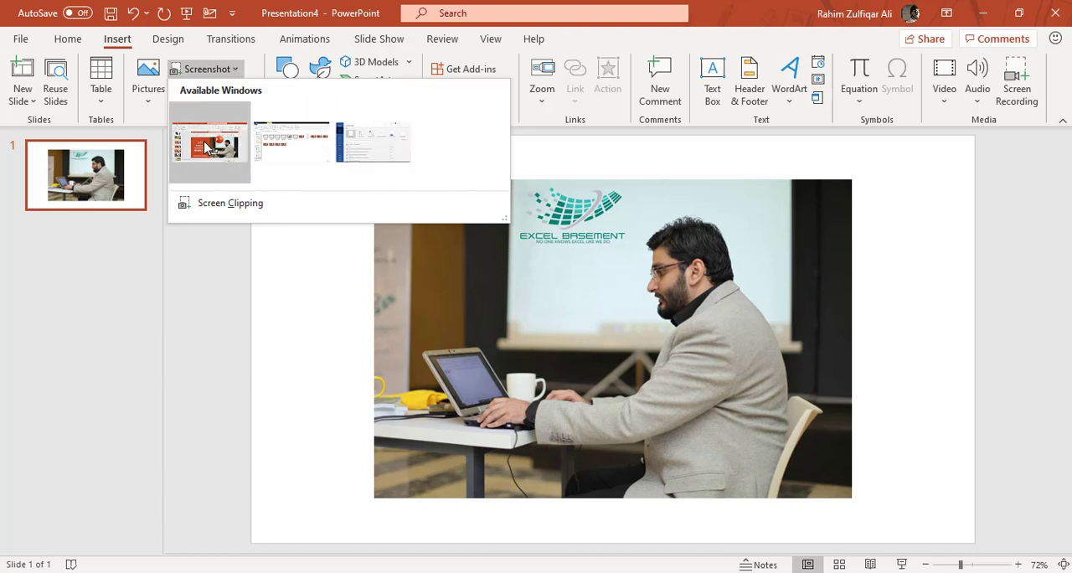
mouse_move(290, 142)
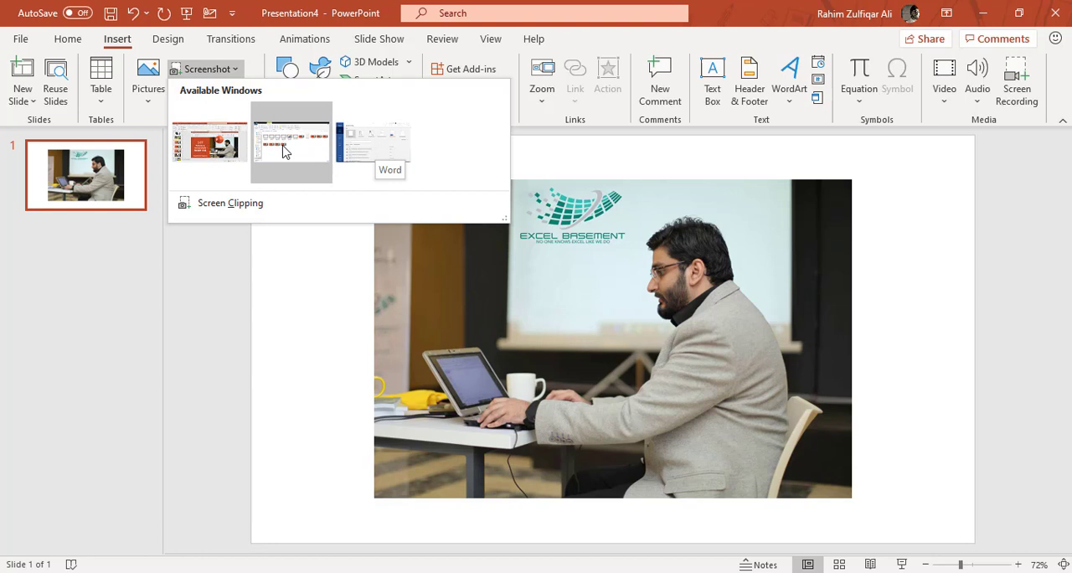
mouse_move(220, 151)
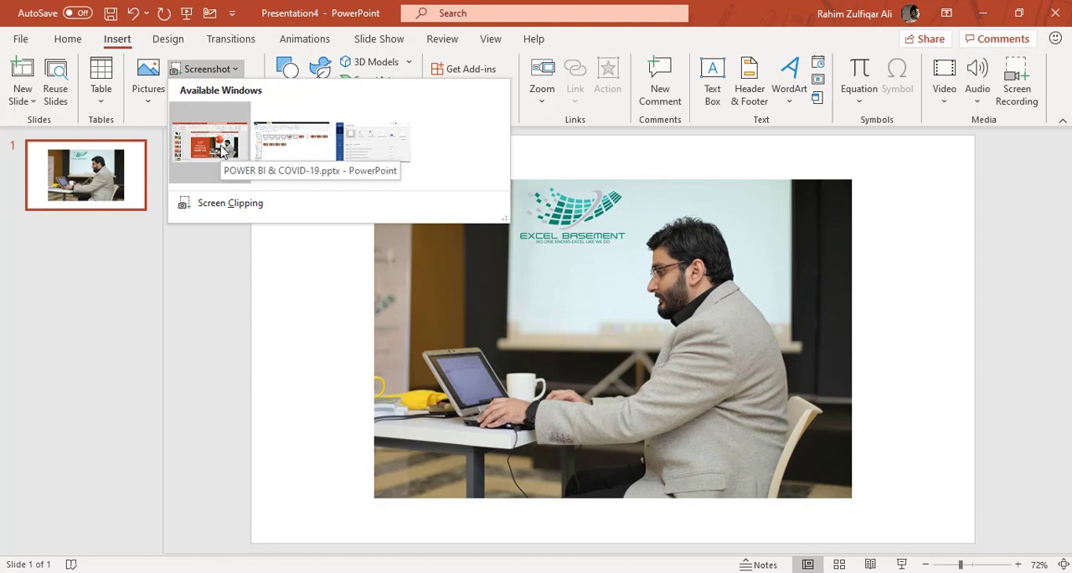
mouse_move(230, 203)
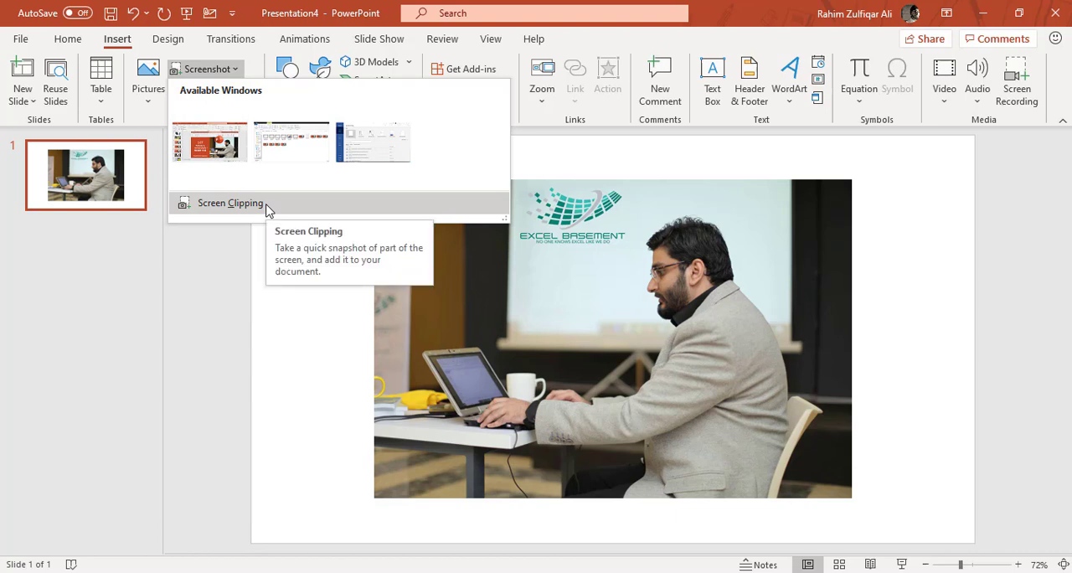
mouse_move(247, 212)
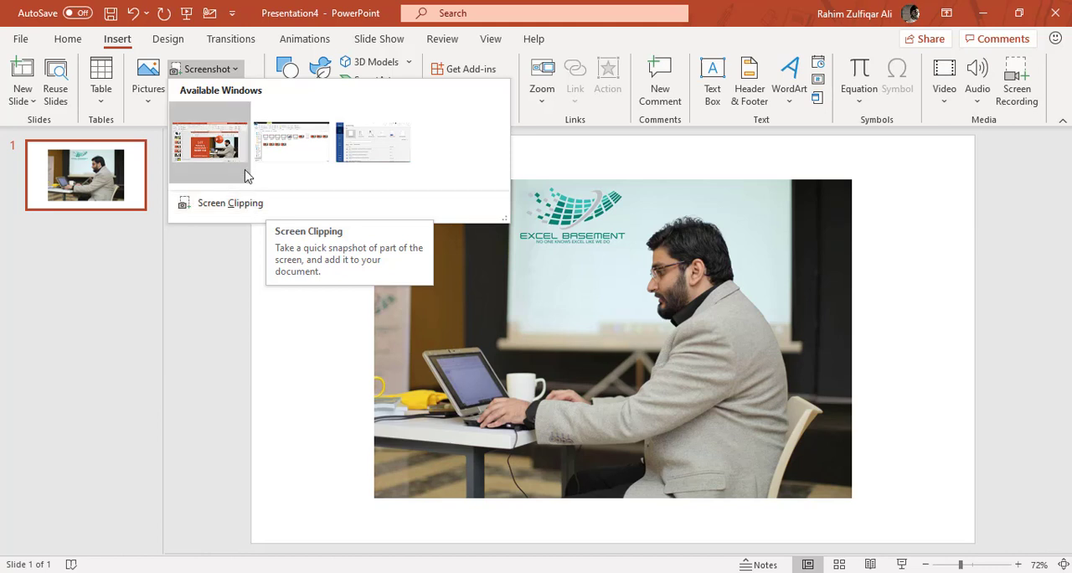
mouse_move(291, 142)
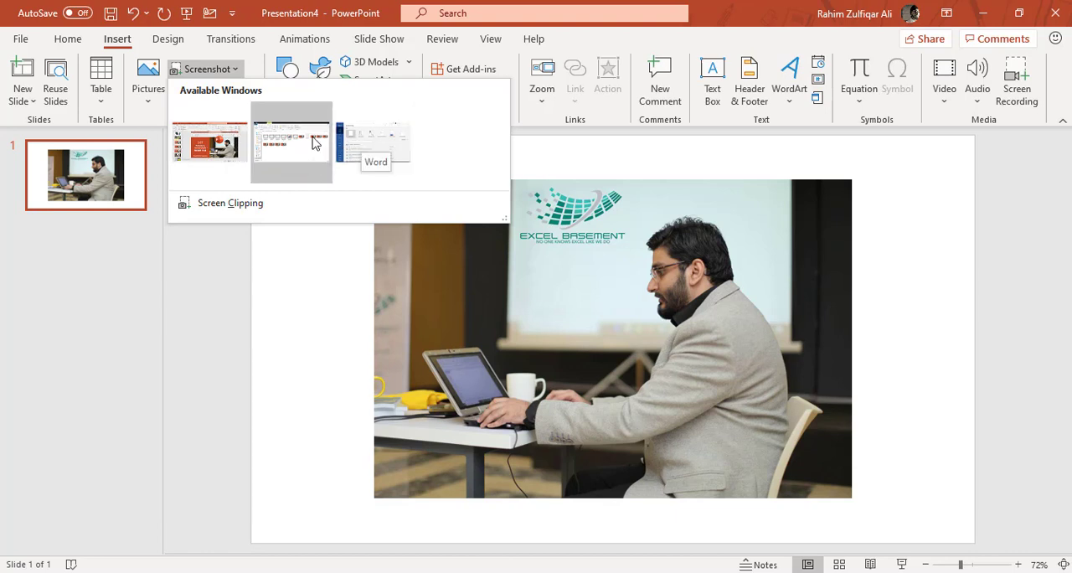
mouse_move(292, 144)
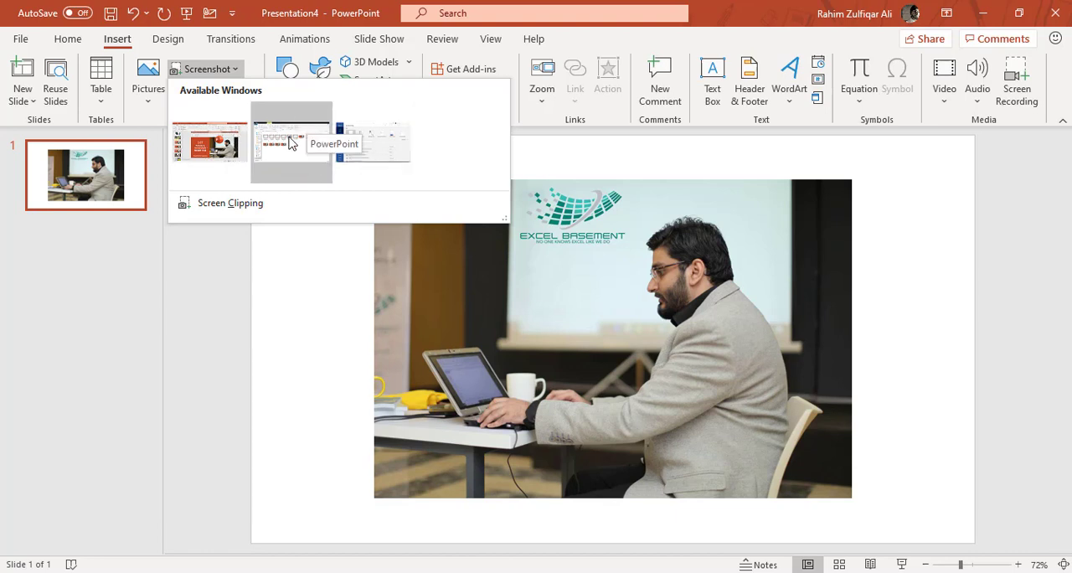
mouse_move(269, 185)
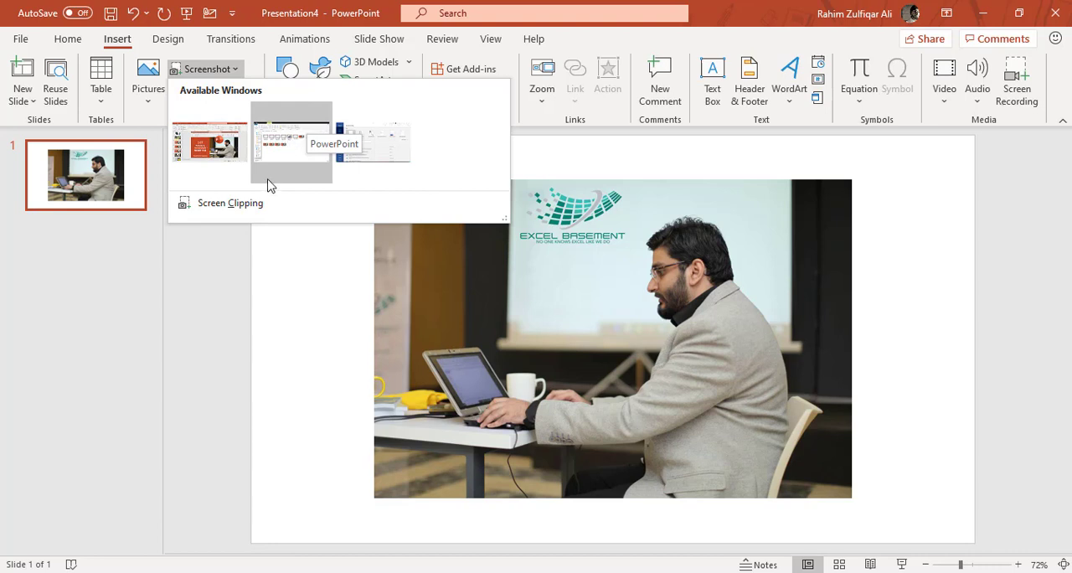
mouse_move(231, 202)
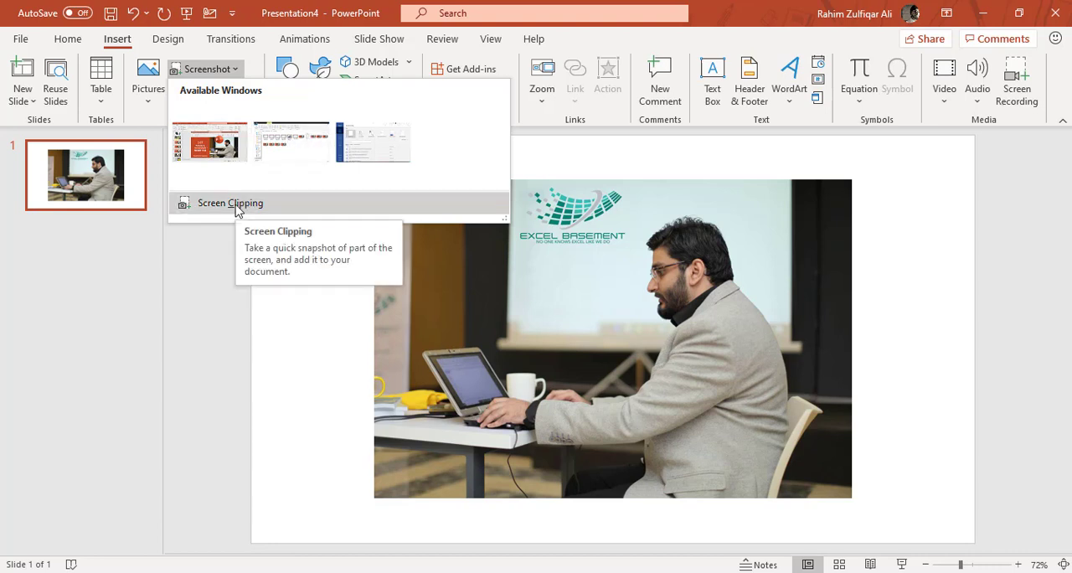
mouse_move(107, 106)
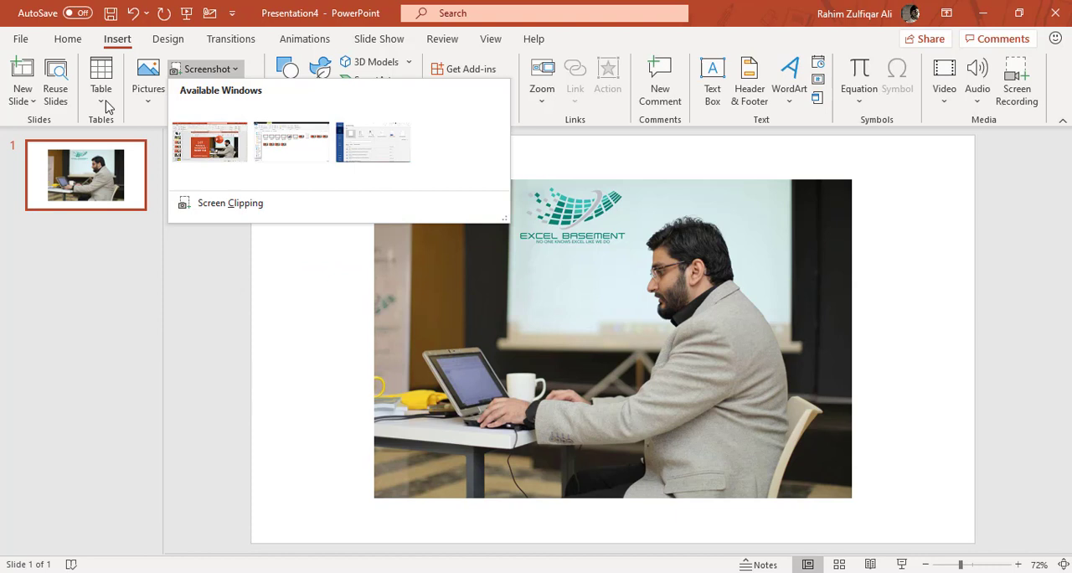
mouse_move(457, 292)
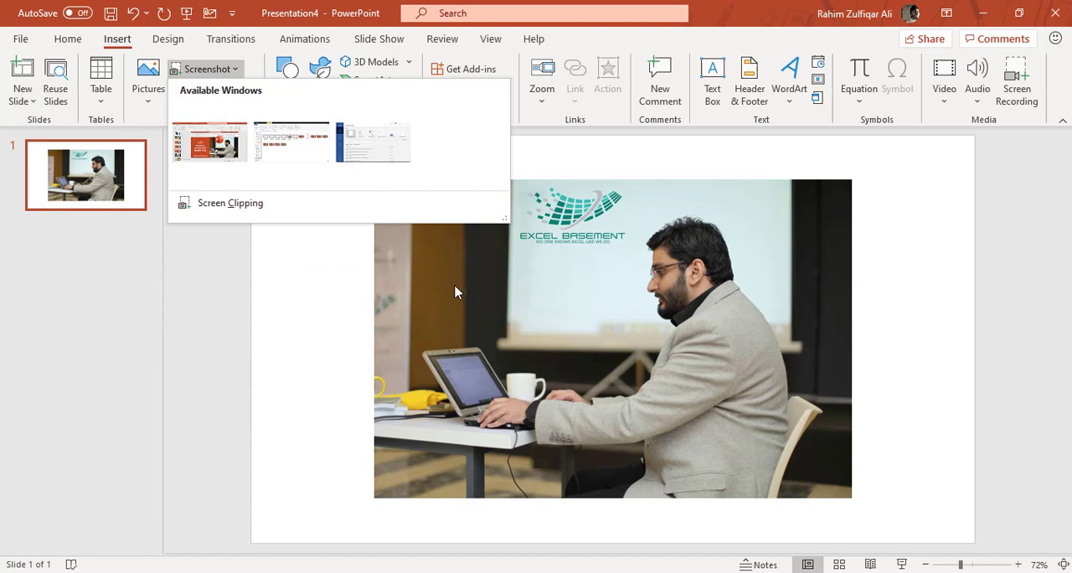
mouse_move(327, 293)
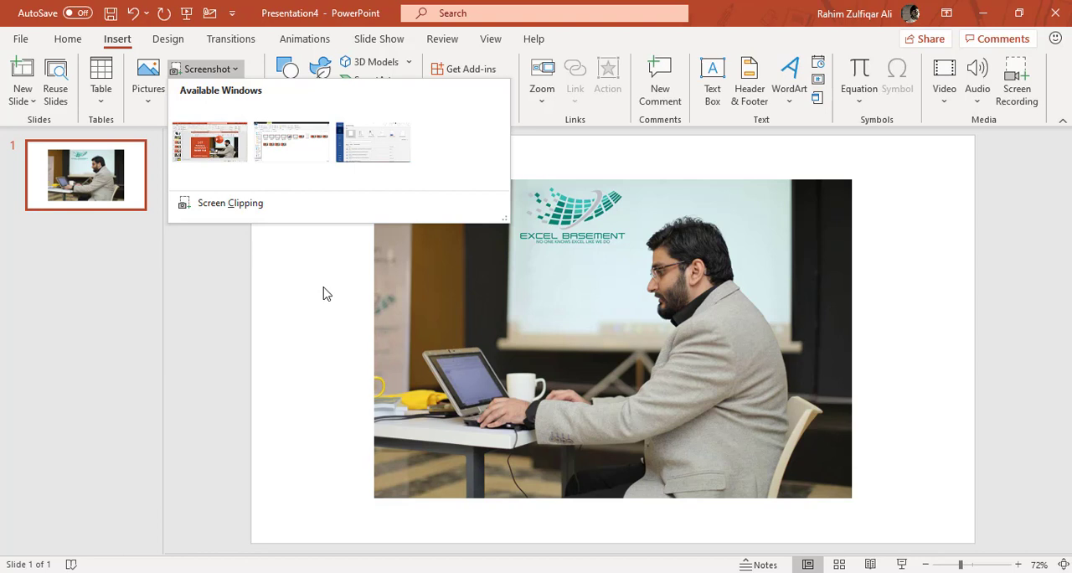
mouse_move(313, 206)
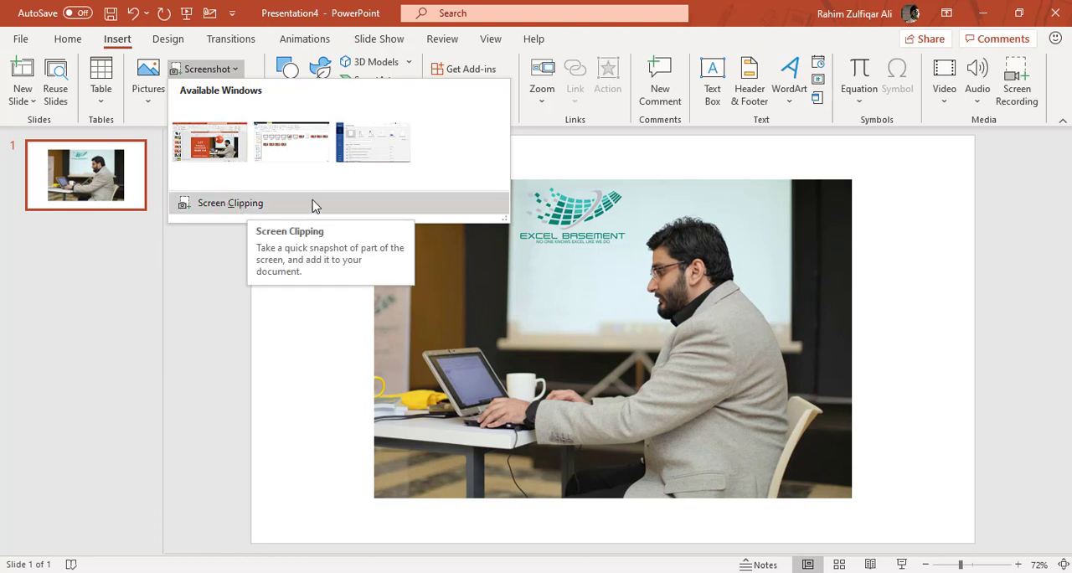
mouse_move(214, 205)
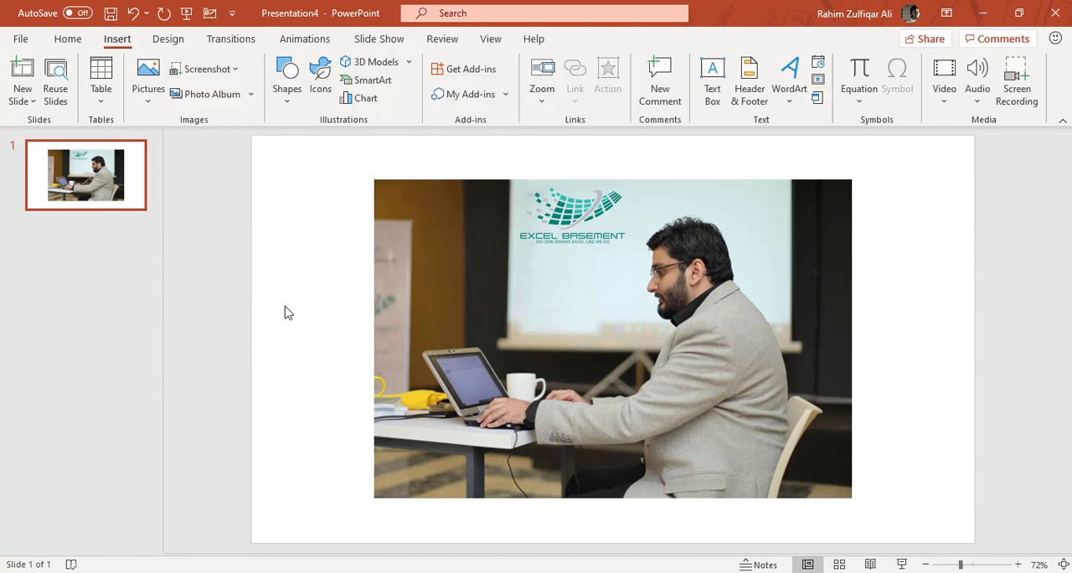
- Choose New Photo Album from the Insert tab's Photo Album dropdown
left_click(250, 94)
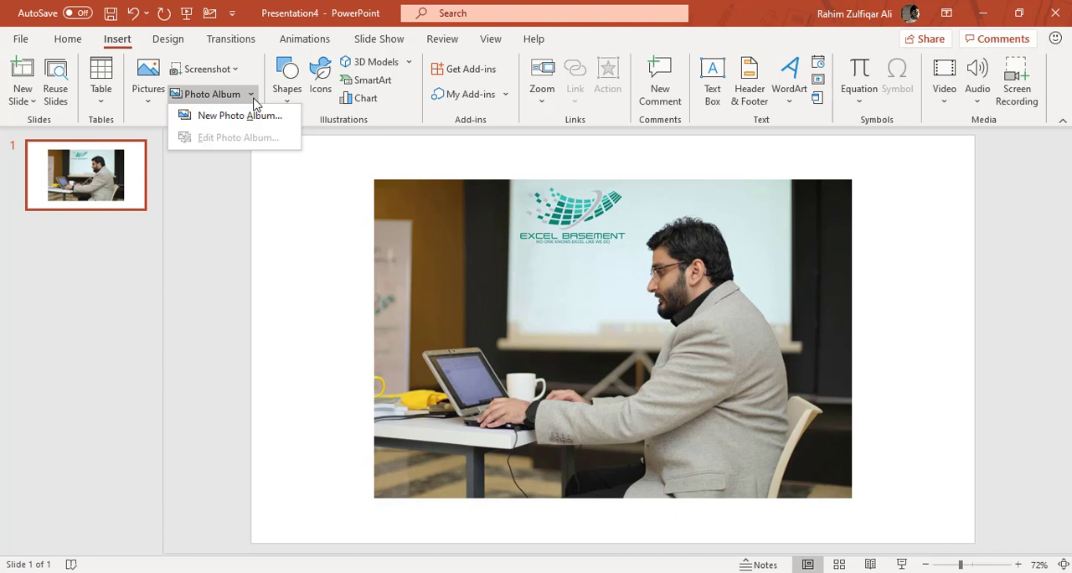
mouse_move(241, 114)
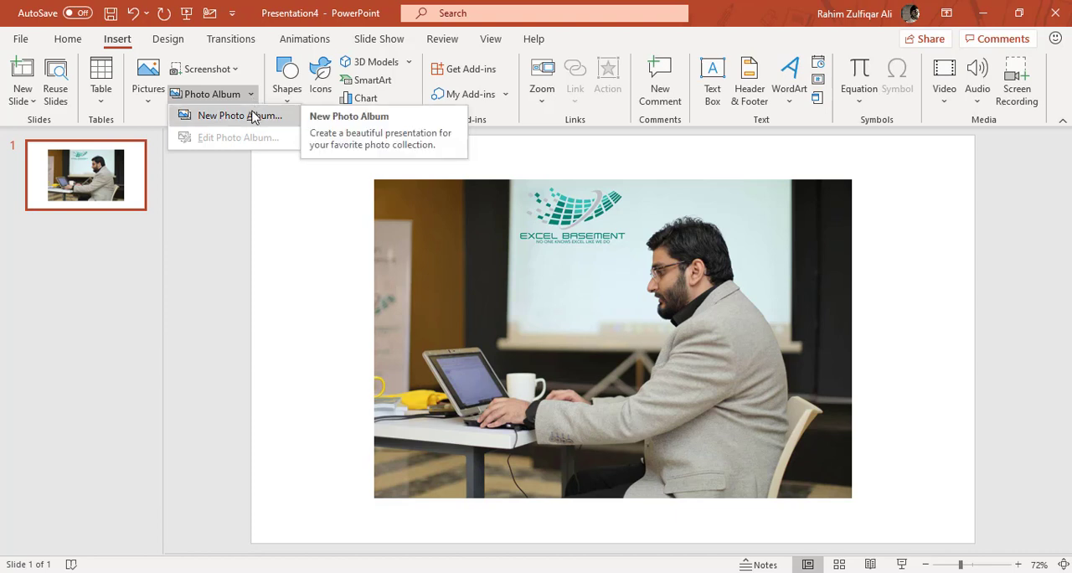
mouse_move(201, 104)
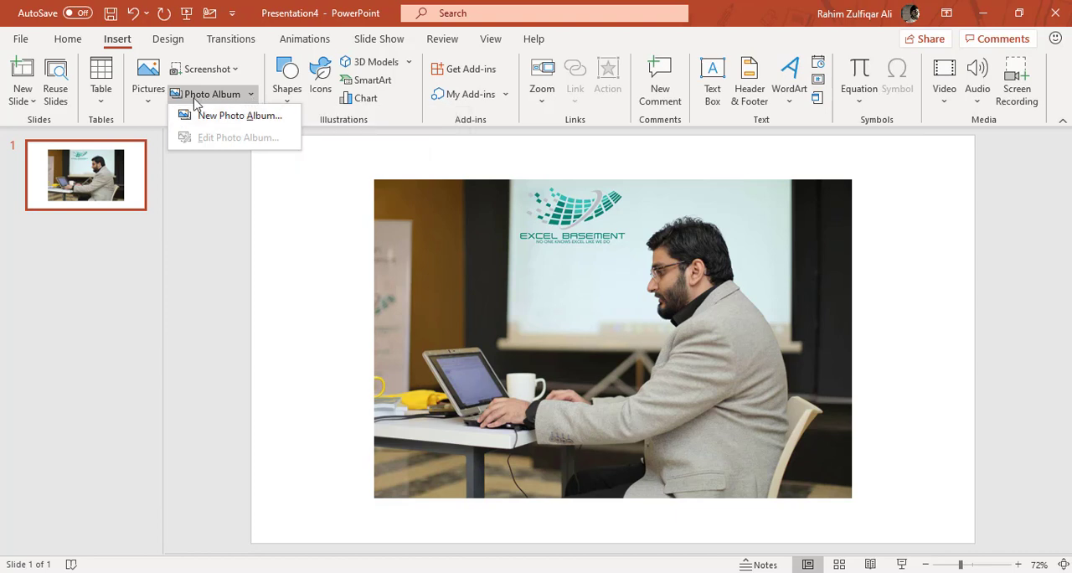
mouse_move(241, 115)
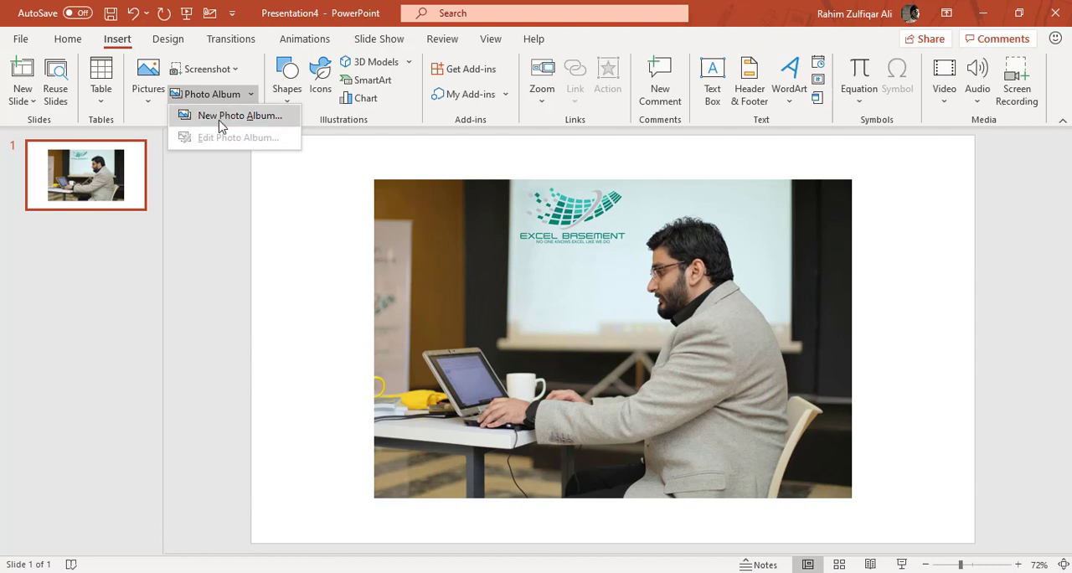
left_click(239, 115)
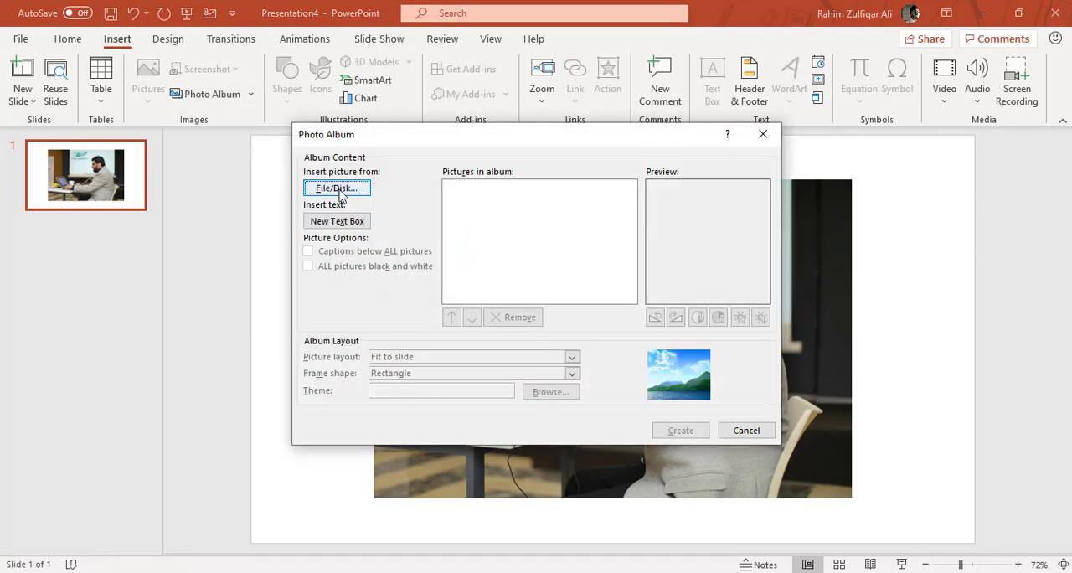
mouse_move(489, 227)
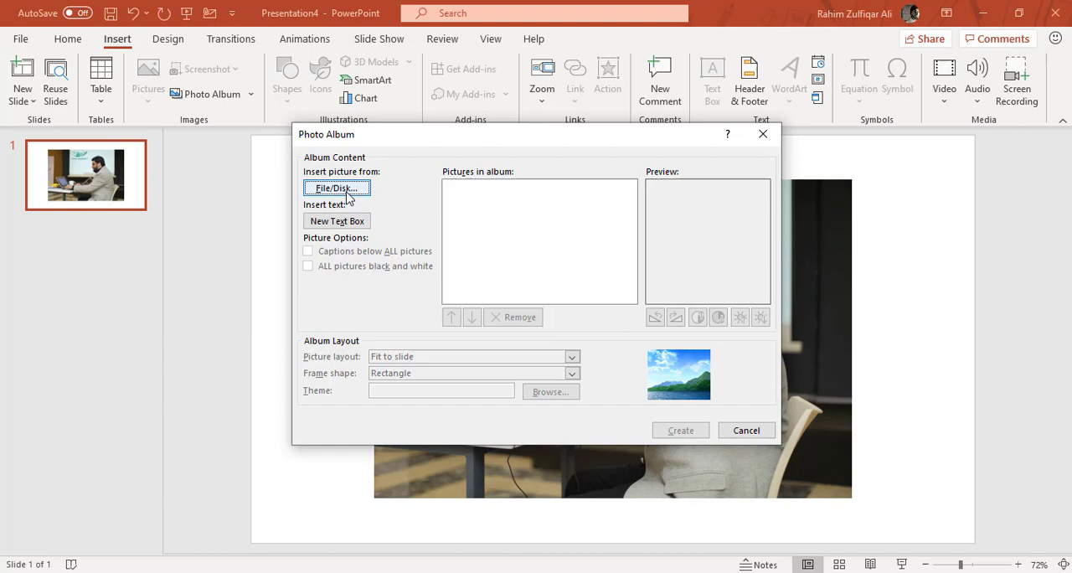
mouse_move(699, 430)
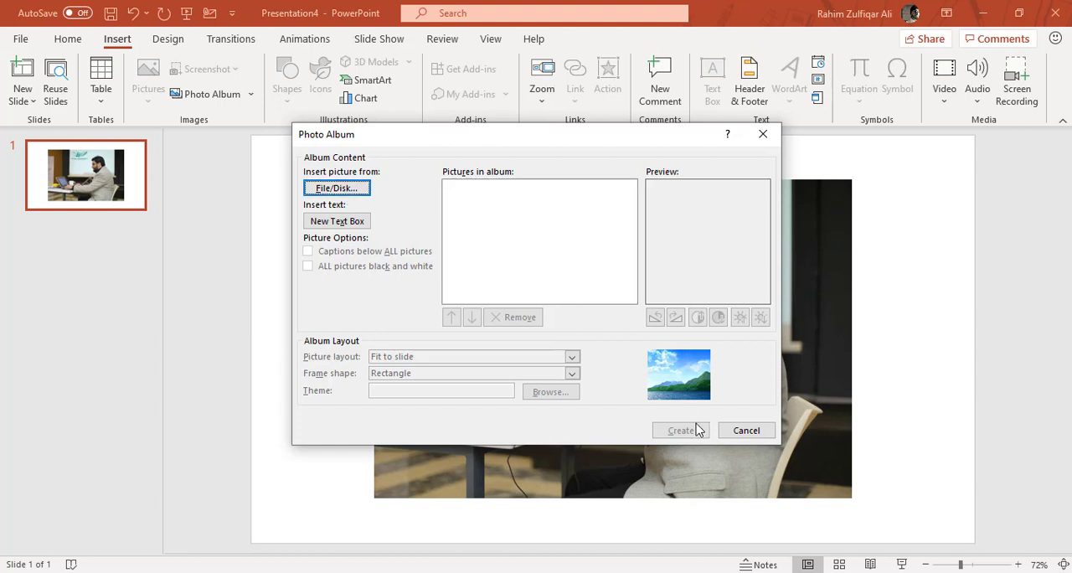
- Cancel the Photo Album dialog and display the Screenshot list of capturable windows
left_click(680, 430)
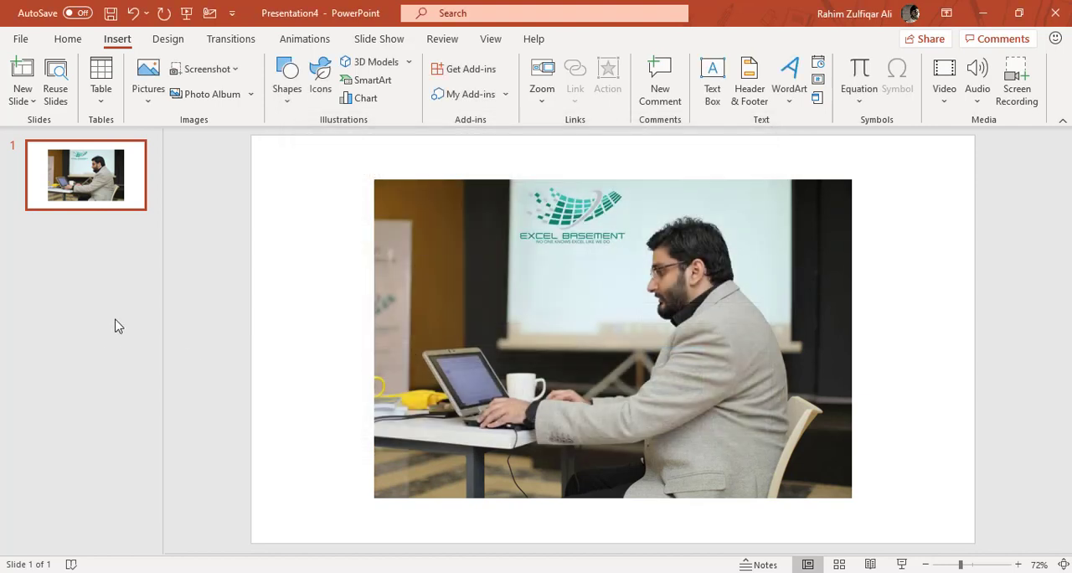
mouse_move(73, 322)
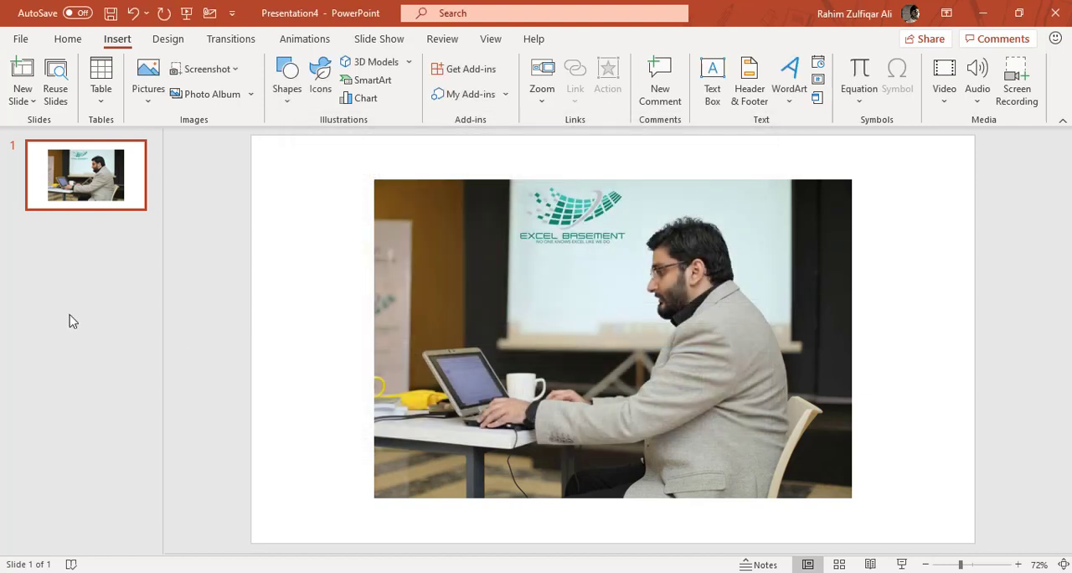
mouse_move(79, 502)
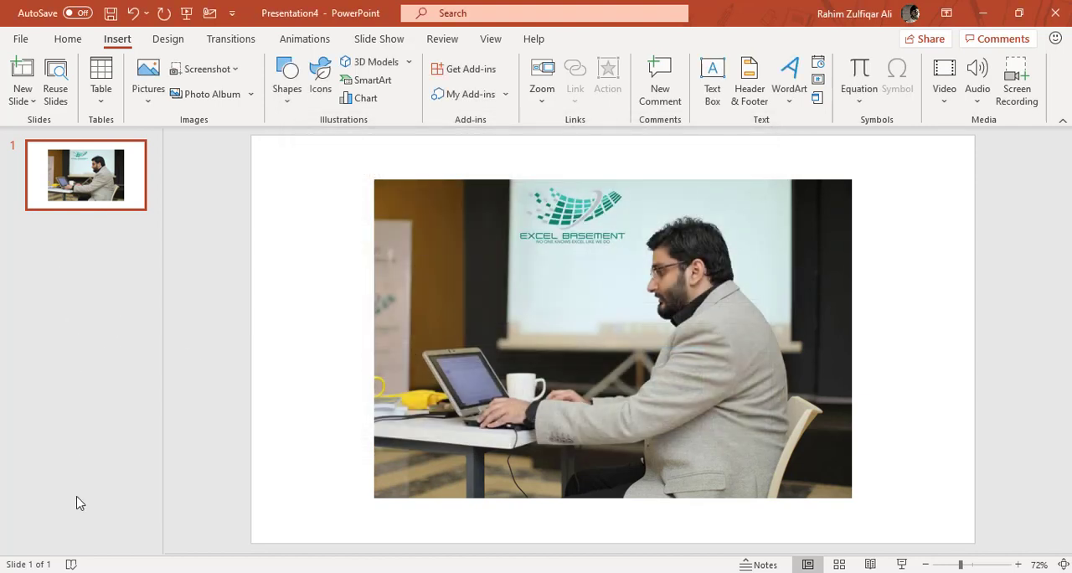
mouse_move(88, 243)
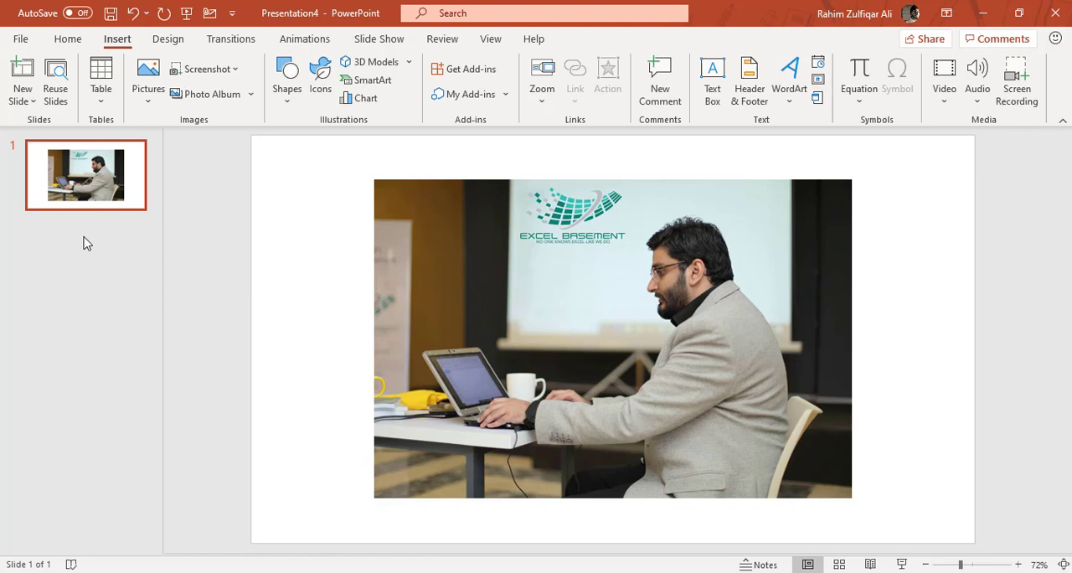
left_click(148, 76)
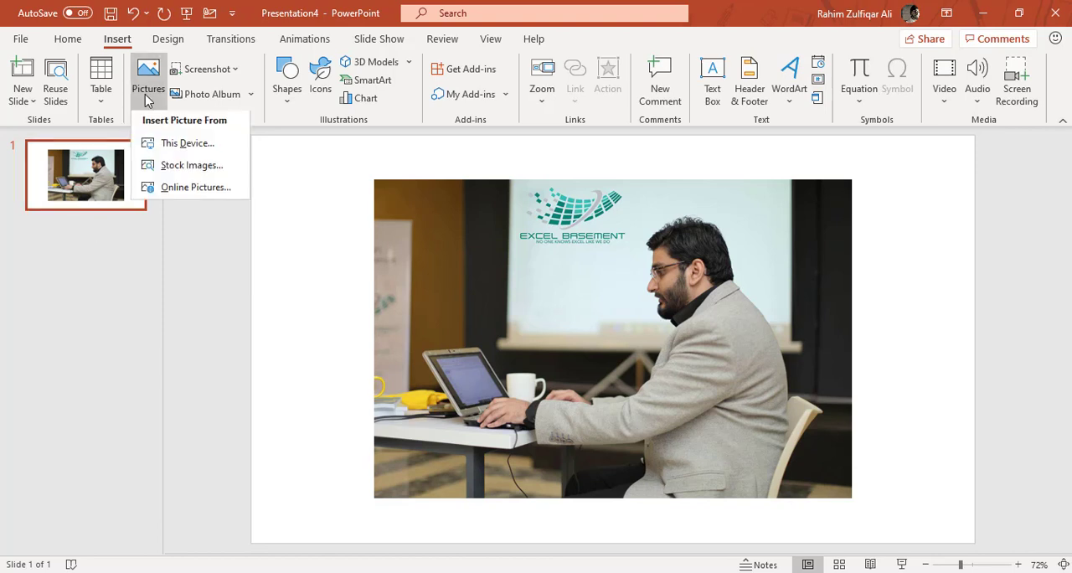
mouse_move(174, 134)
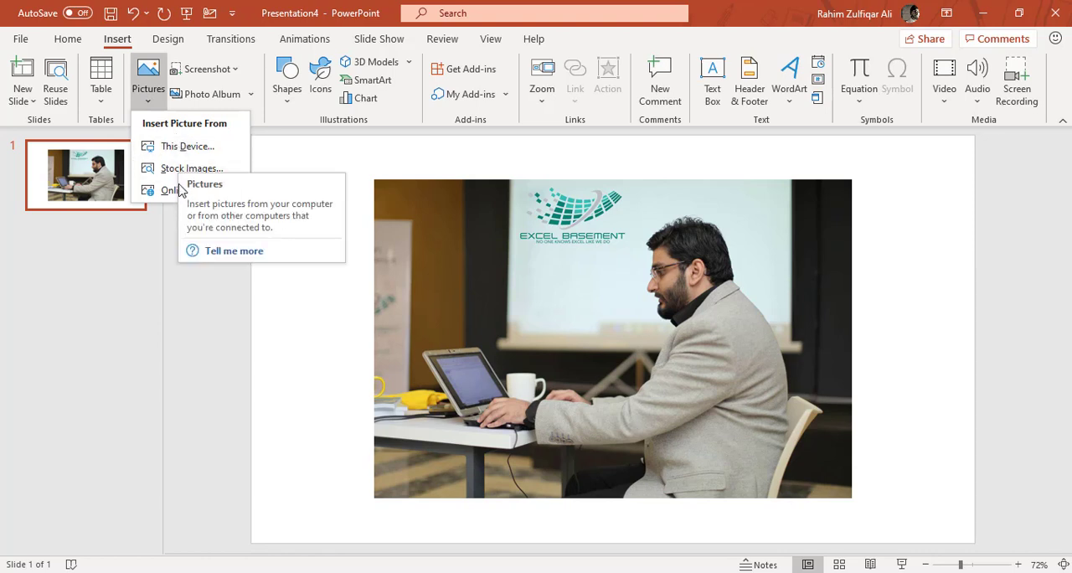
left_click(205, 69)
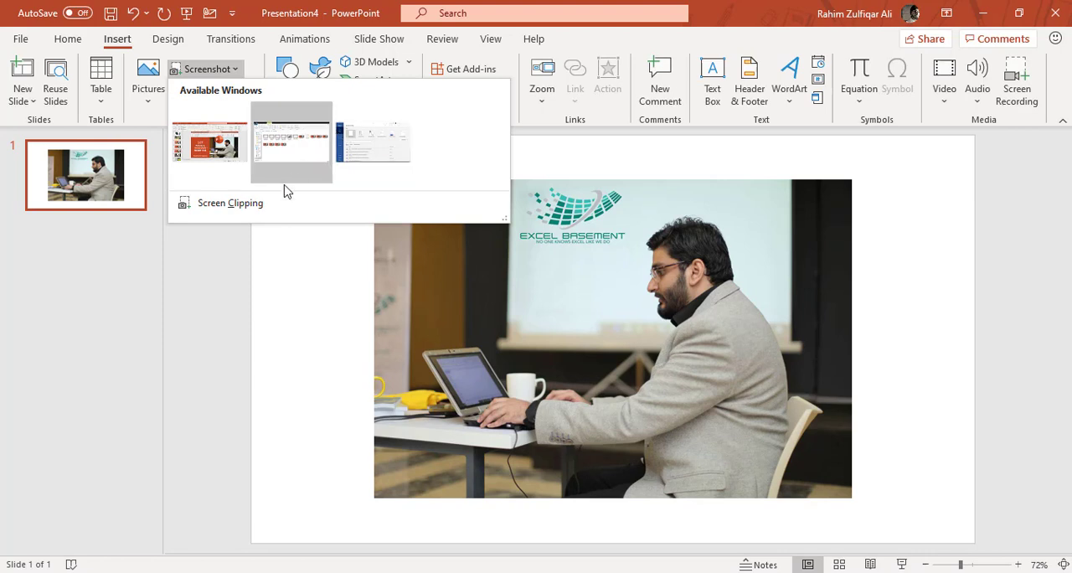
mouse_move(292, 311)
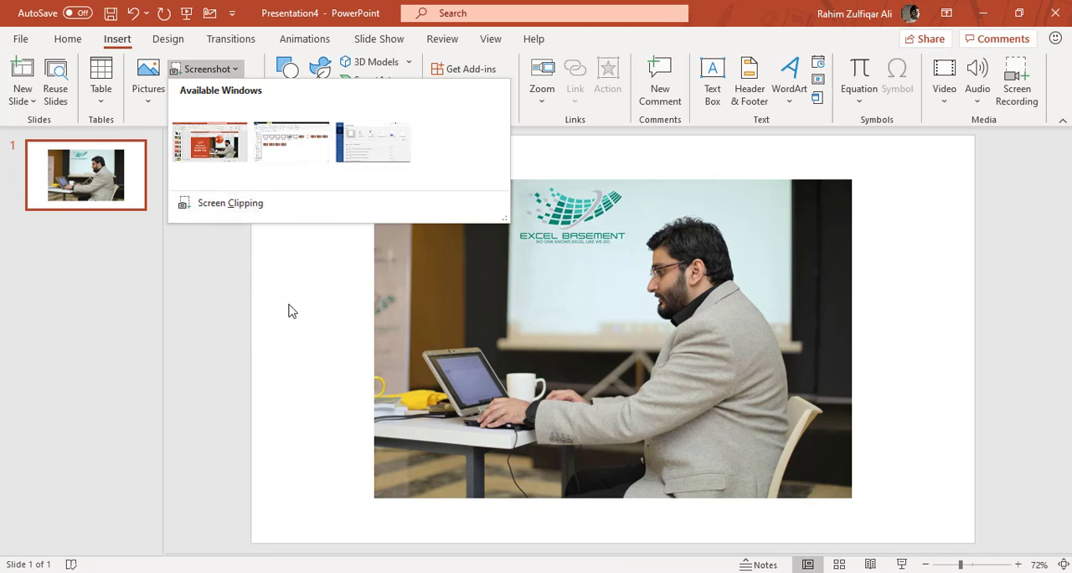